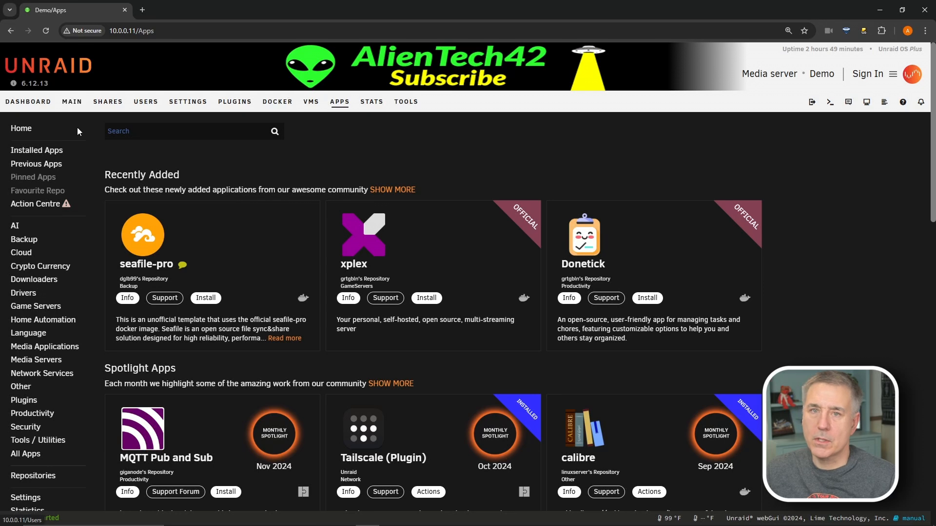
- Search Apps for 'user script', view the installed User Scripts card's actions, then search 'nerd tools'
type("user script")
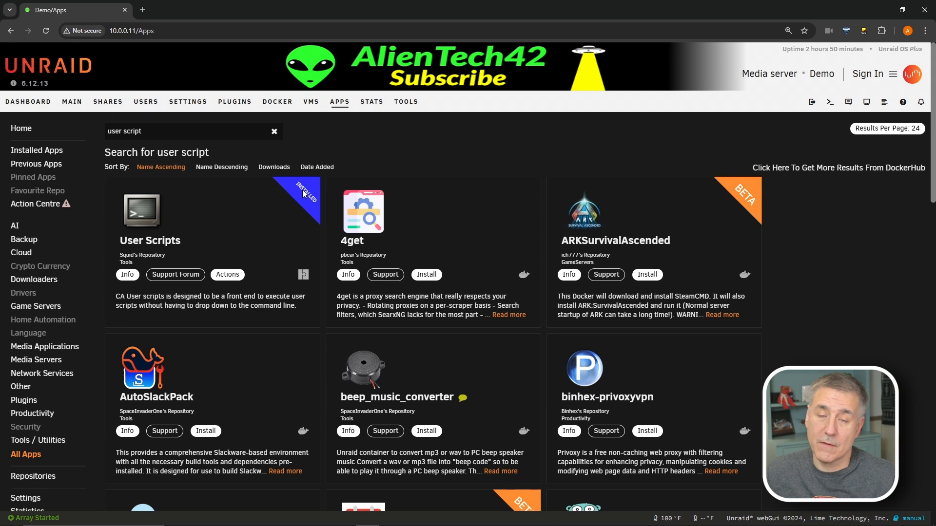
mouse_move(296, 205)
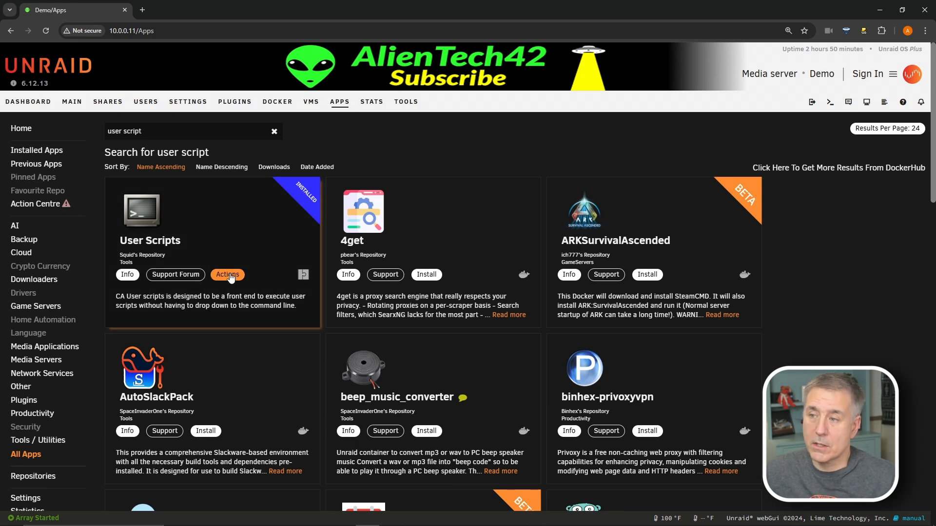
left_click(228, 275)
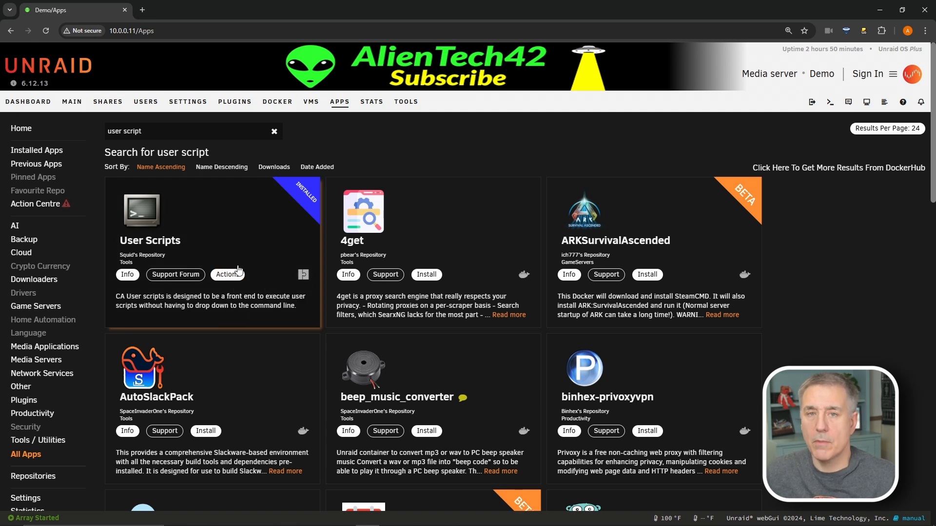
mouse_move(211, 187)
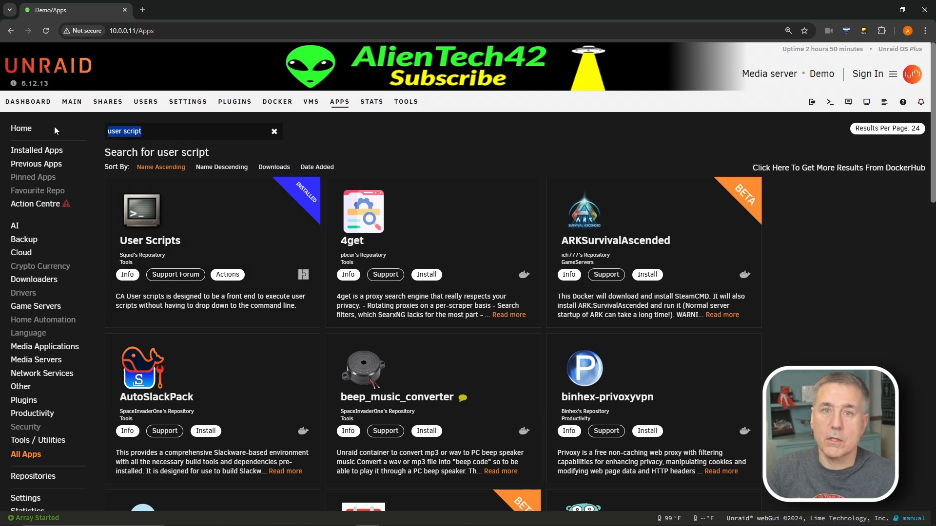
type("nerd tools")
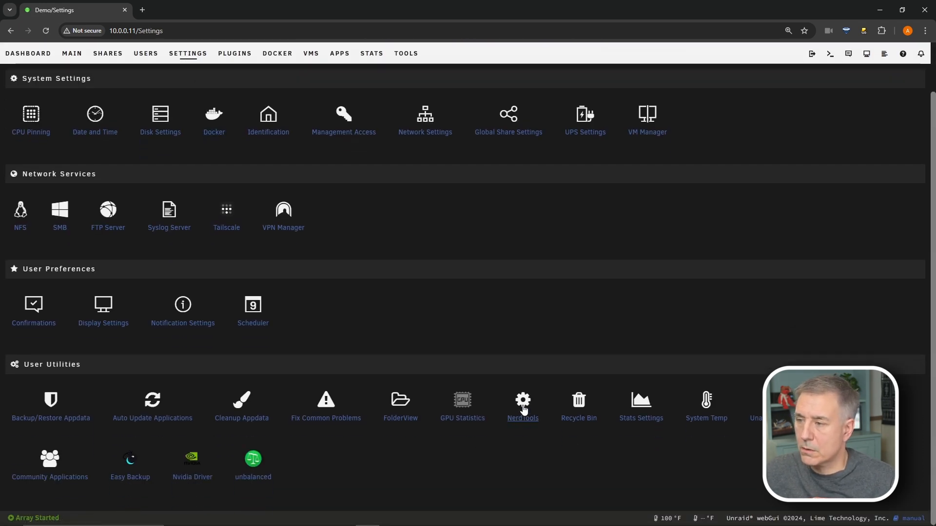
- In NerdTools, find 'python' and switch the python3 package ON
left_click(522, 400)
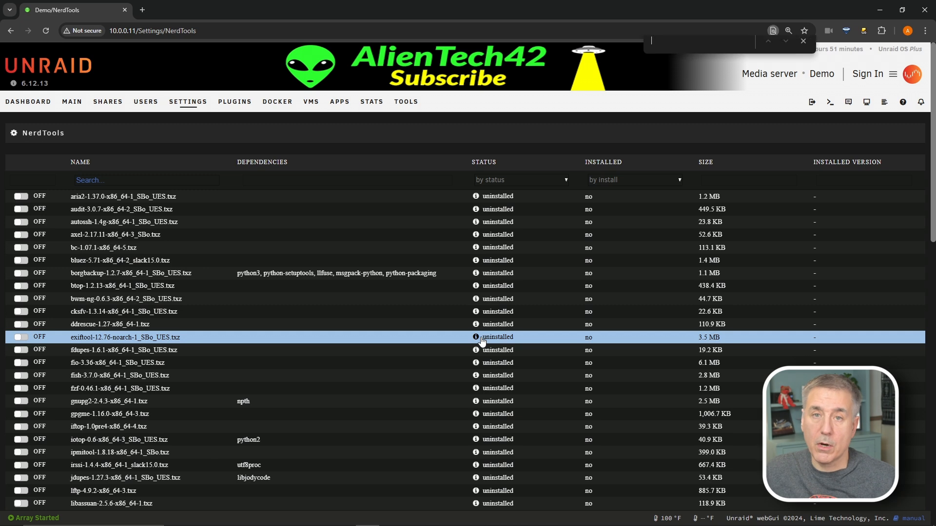
type("p")
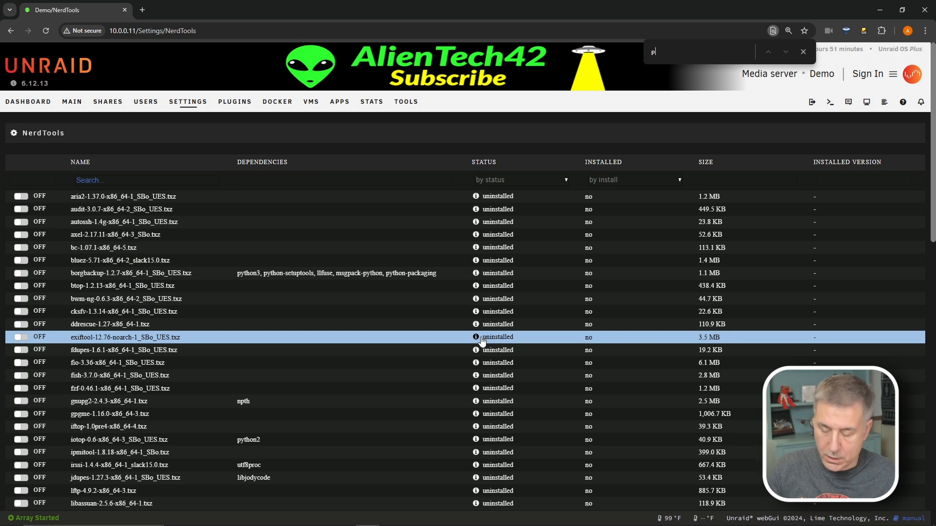
type("ython")
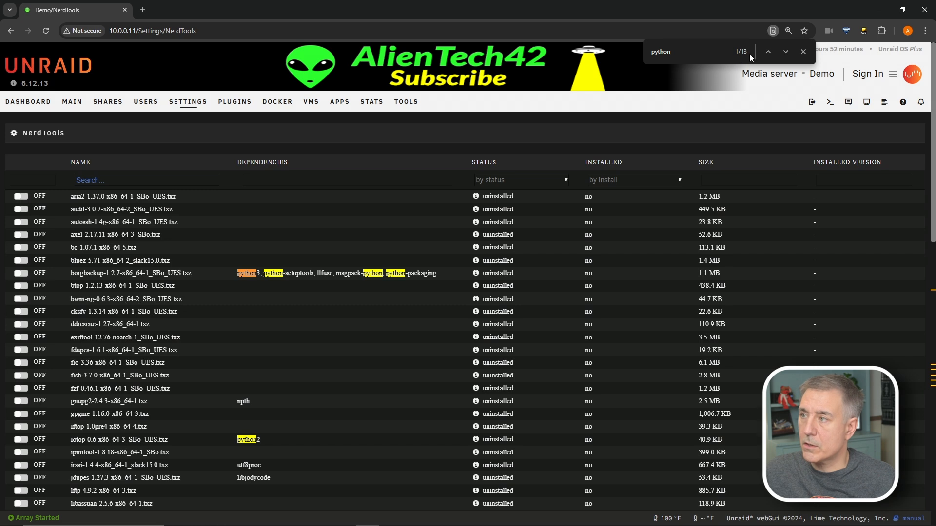
scroll("down", 3)
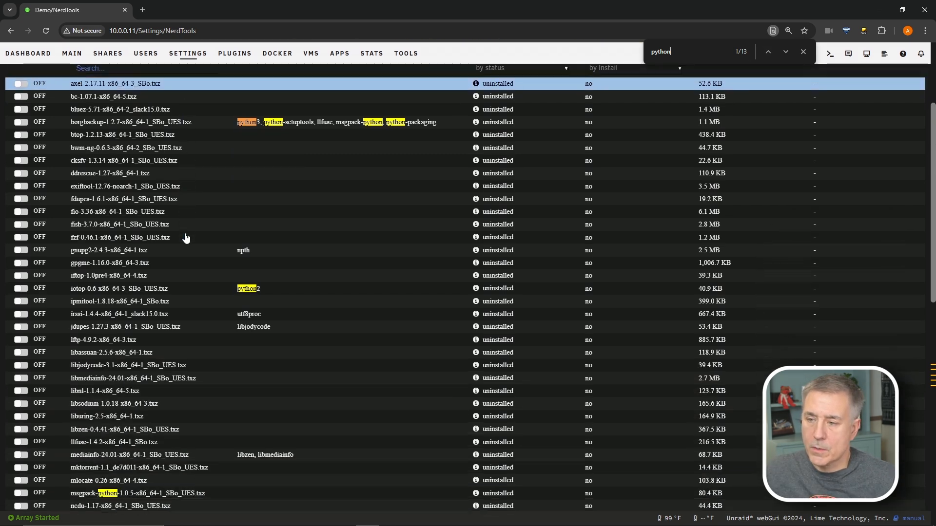
scroll("down", 3)
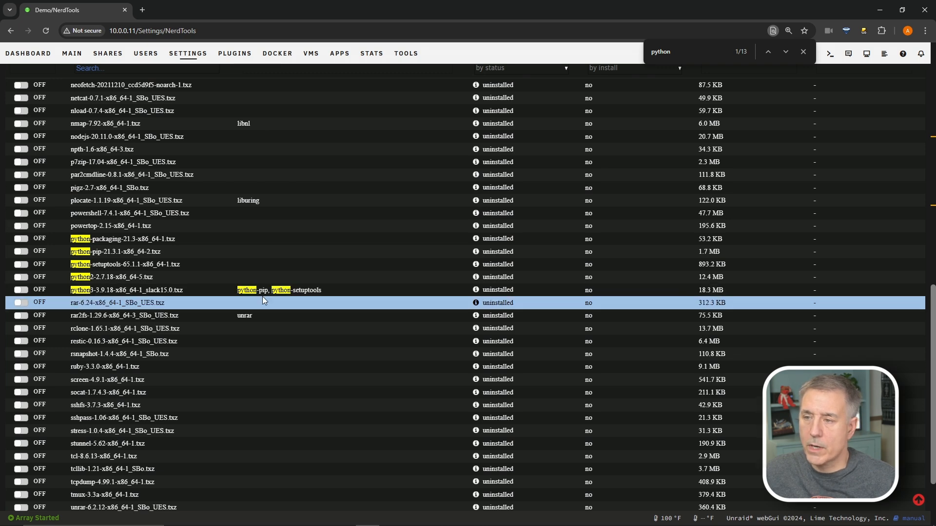
mouse_move(274, 300)
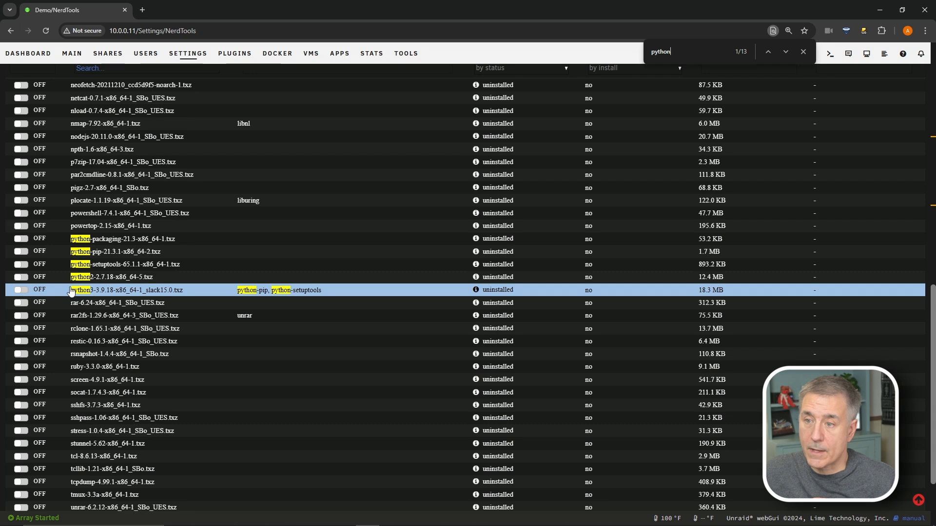
left_click(20, 290)
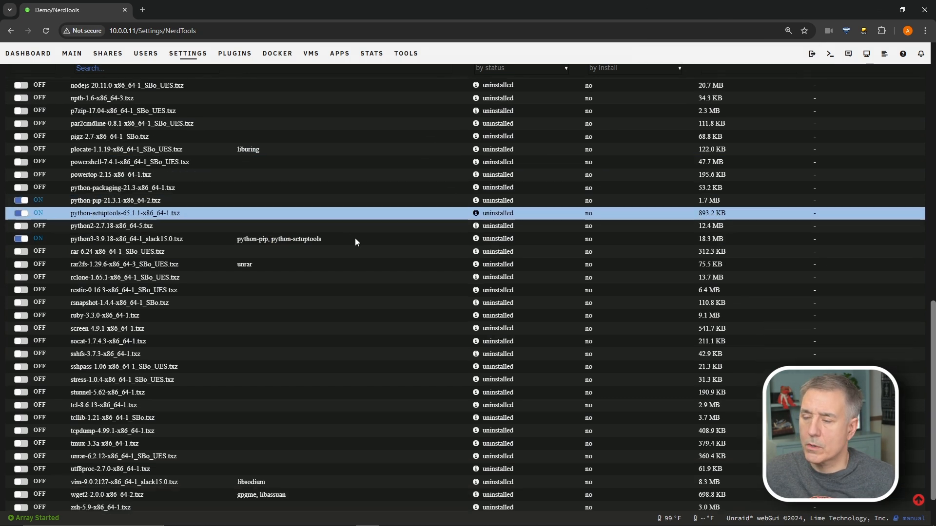
- Apply the python3, python-pip and python-setuptools installs, close the log, and return to Settings
scroll("down", 3)
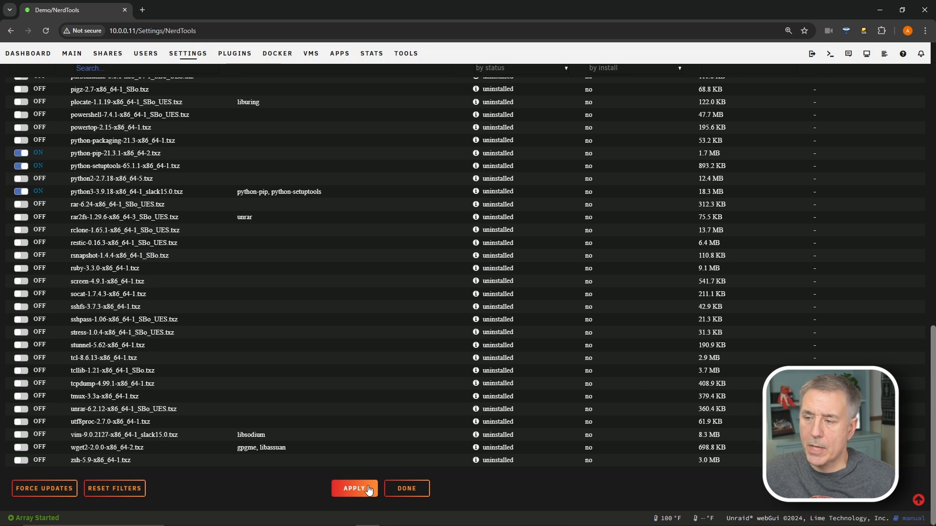
left_click(354, 489)
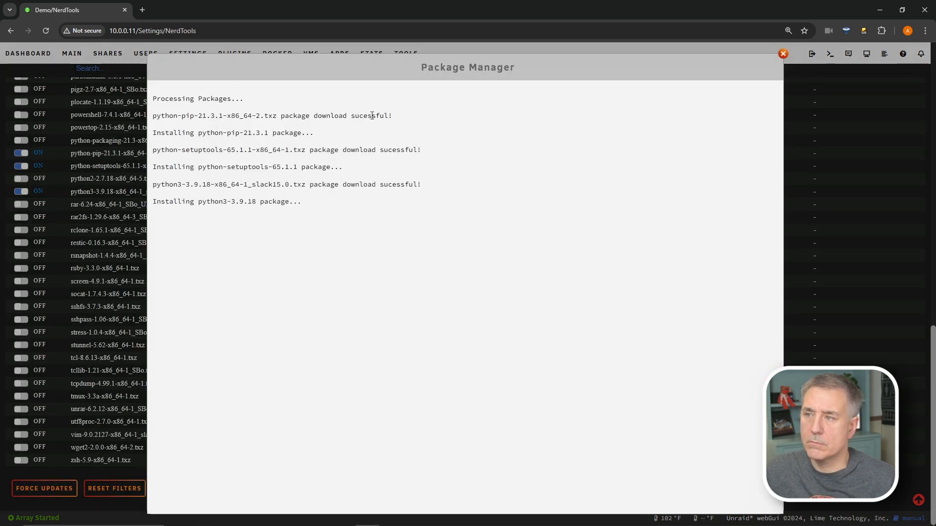
mouse_move(430, 191)
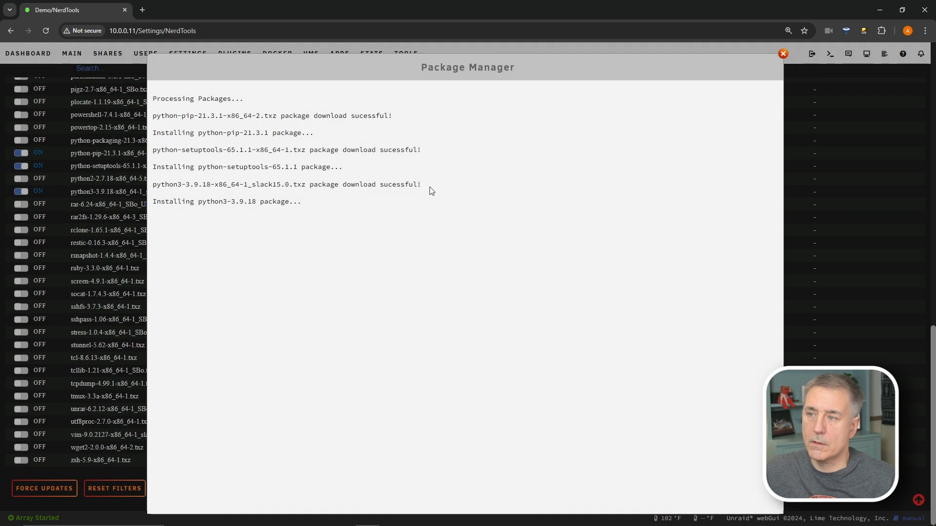
mouse_move(207, 160)
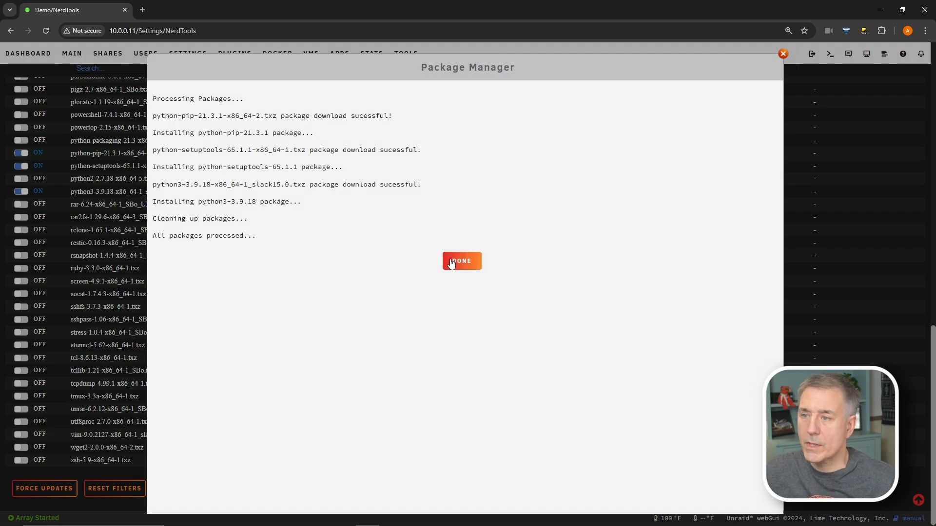
left_click(461, 261)
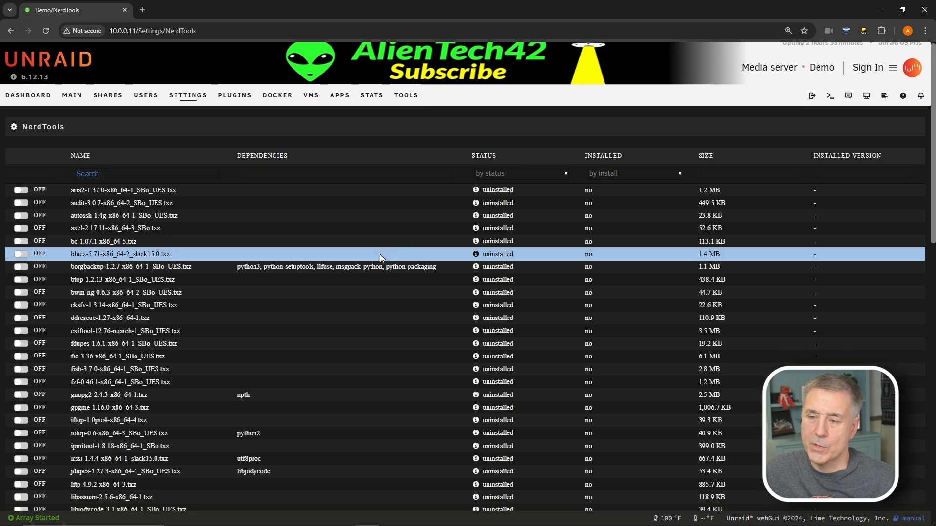
scroll("down", 3)
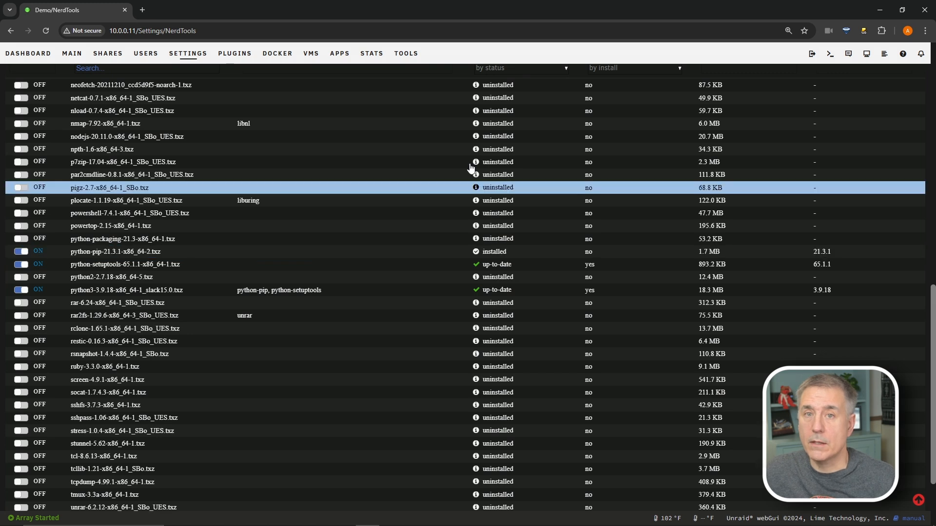
left_click(187, 53)
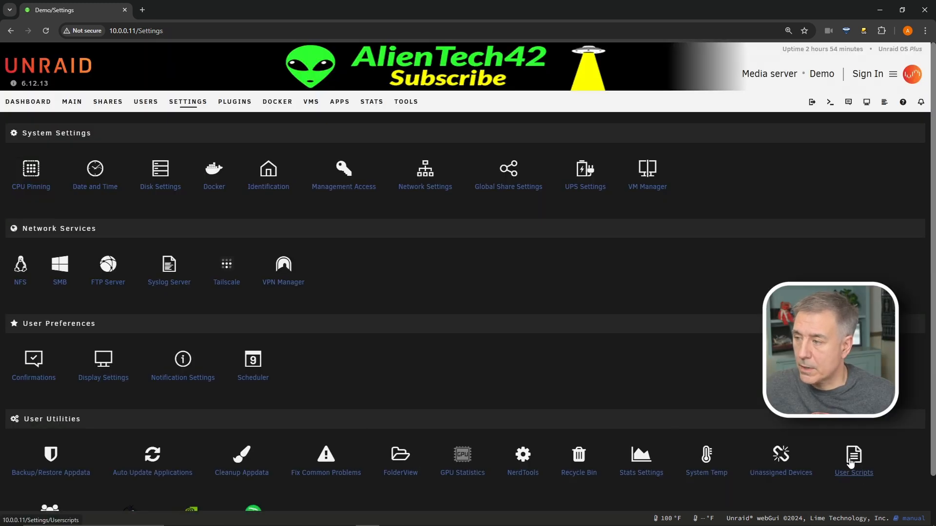
- In User Scripts, create a script named 'Install Requests (deluge-mover)'
left_click(853, 459)
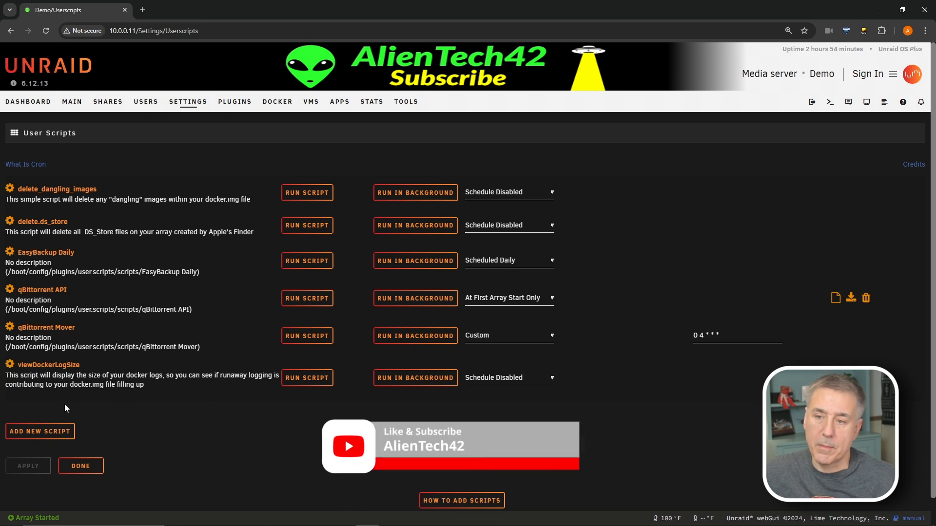
left_click(40, 431)
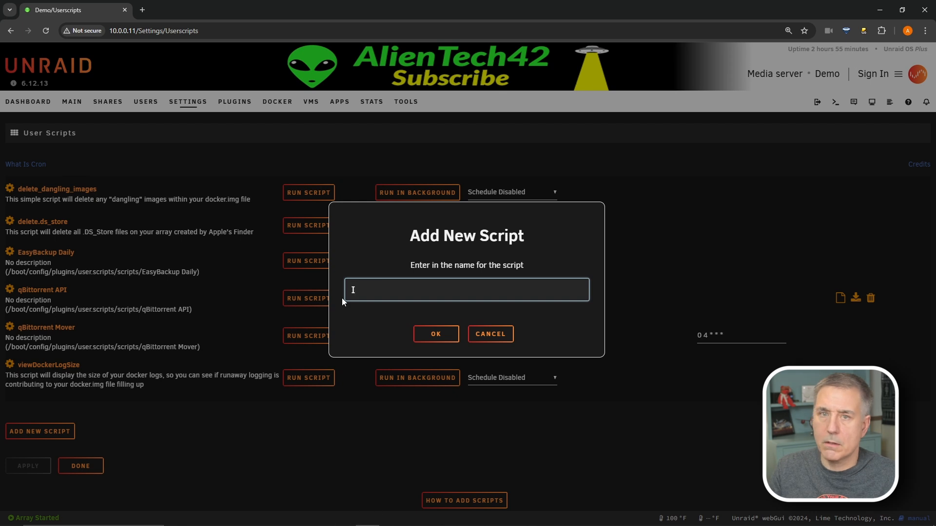
type("Install Requests")
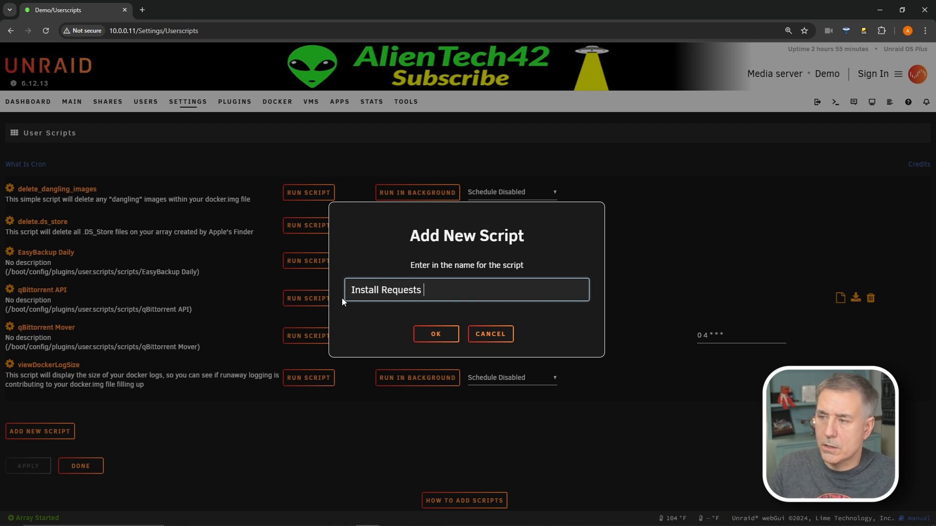
type("(")
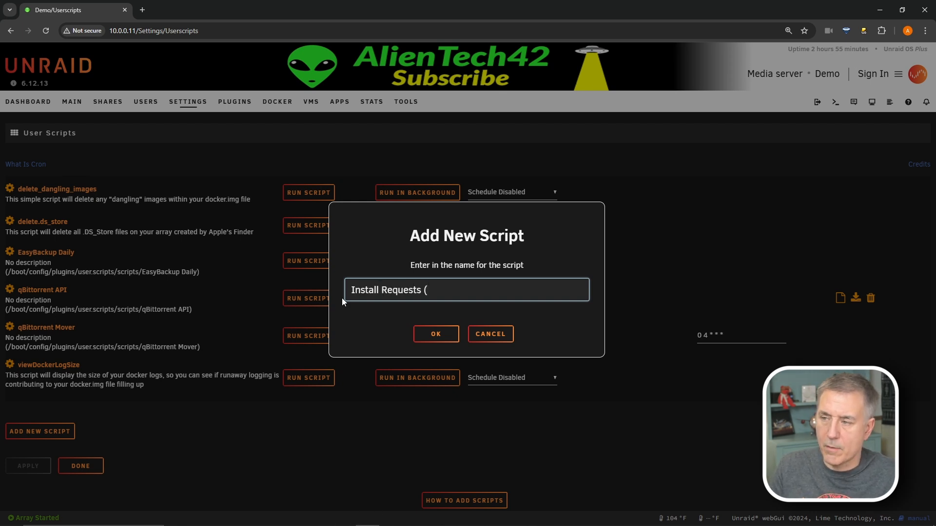
type("d")
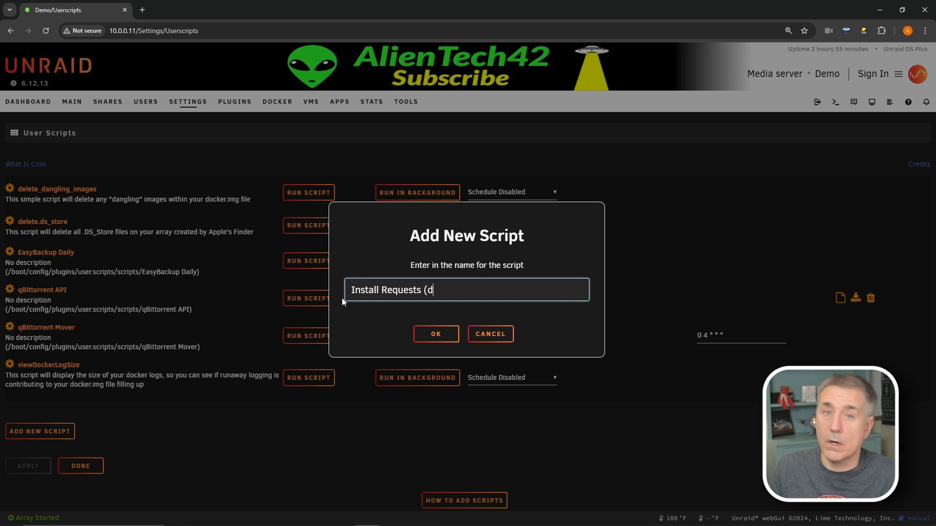
type("eluge-Mover")
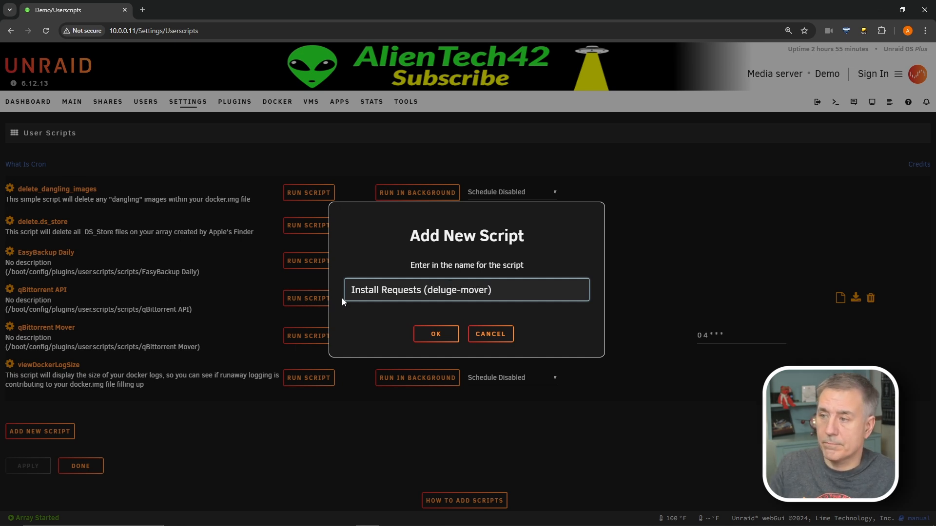
left_click(435, 333)
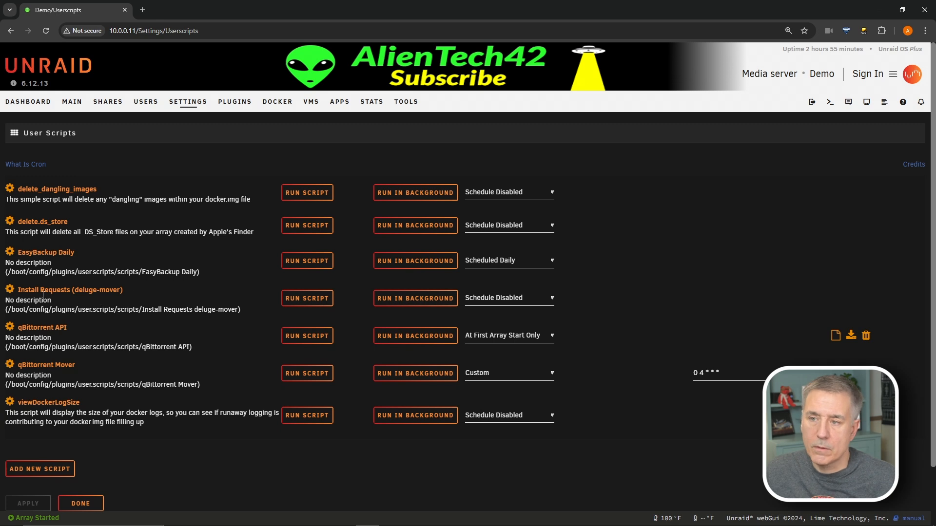
- Edit the Install Requests script to contain 'pip3 install requests' and save the changes
left_click(9, 293)
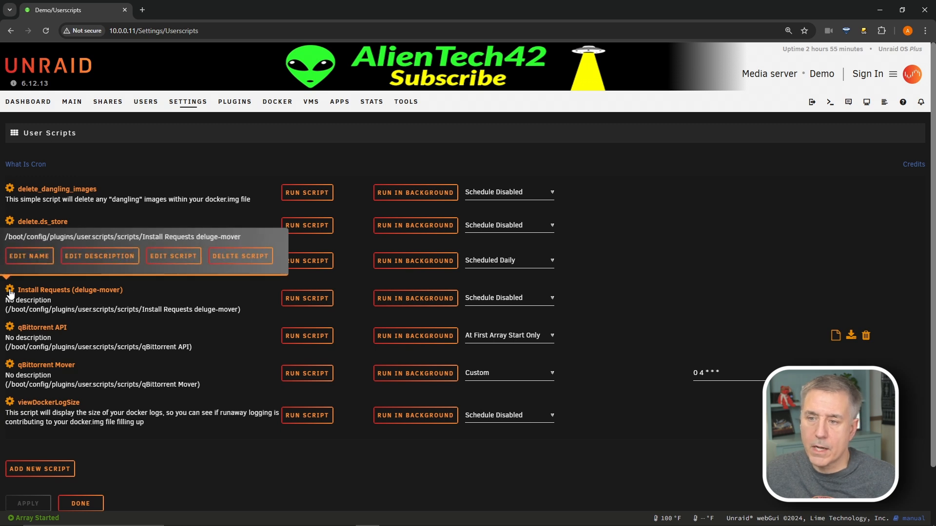
mouse_move(173, 255)
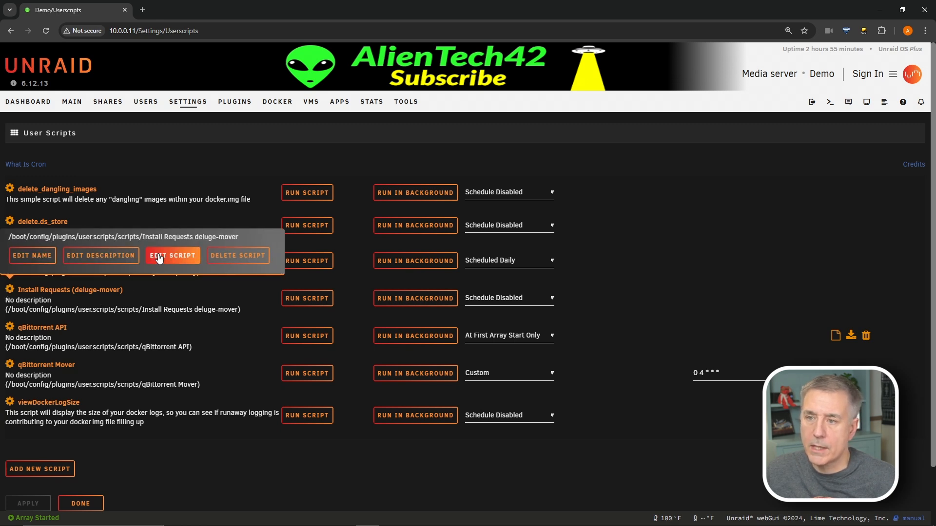
left_click(173, 256)
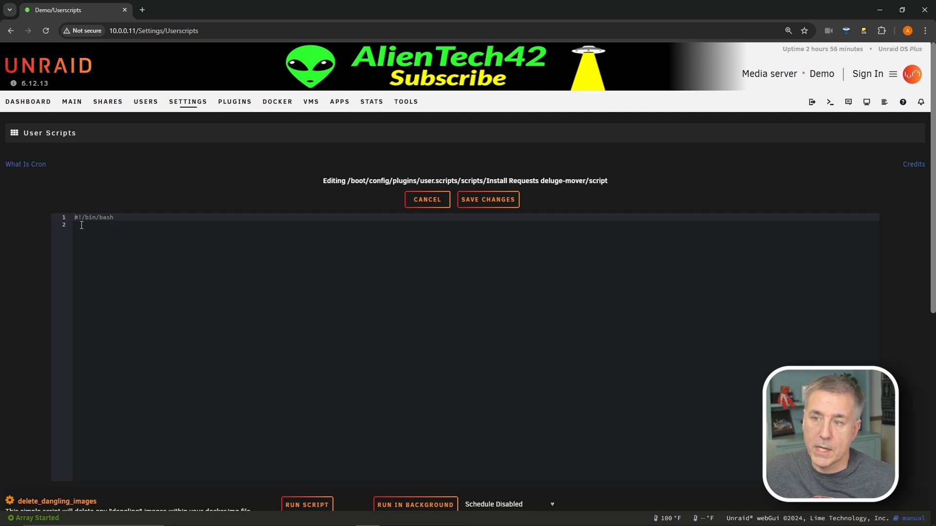
type("po")
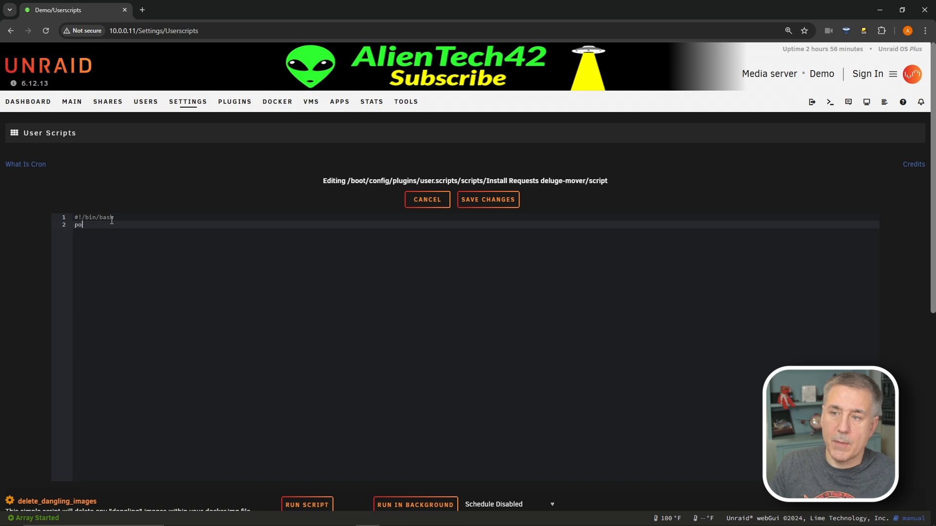
type("pip3 in")
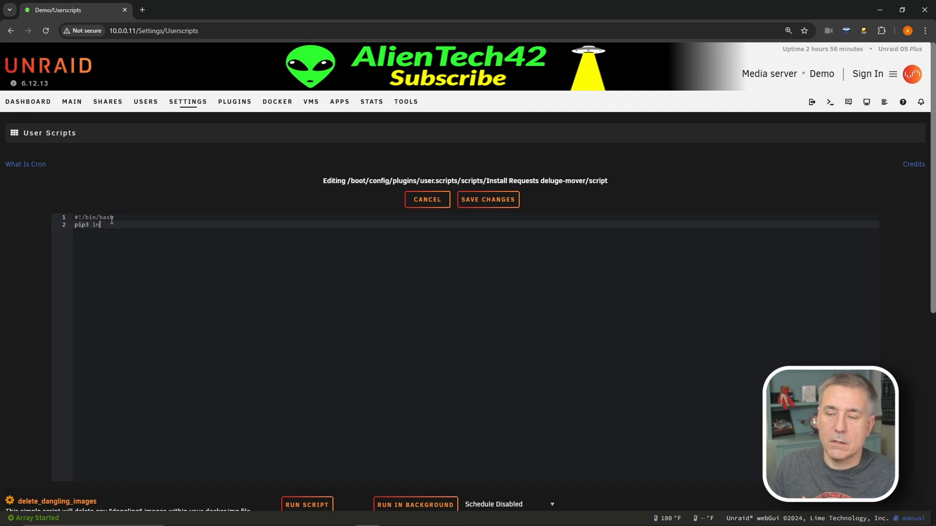
type("stall request")
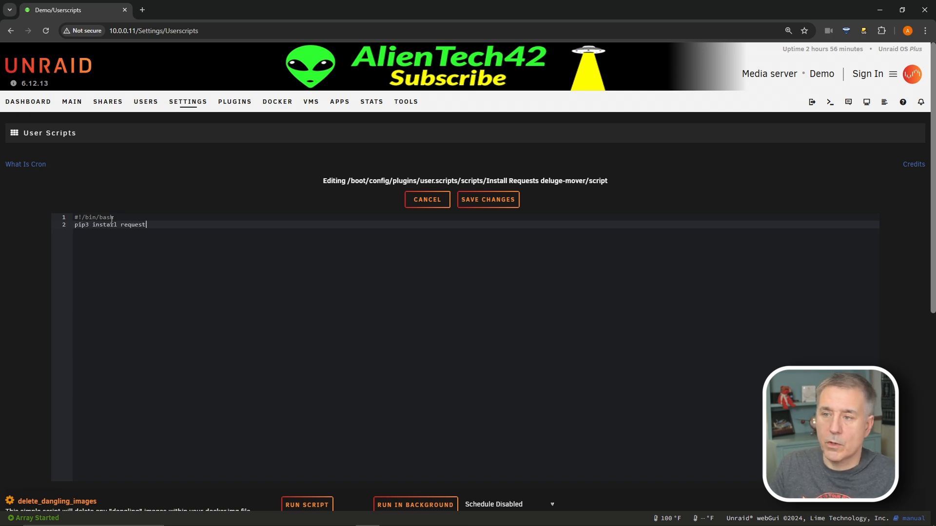
type("s")
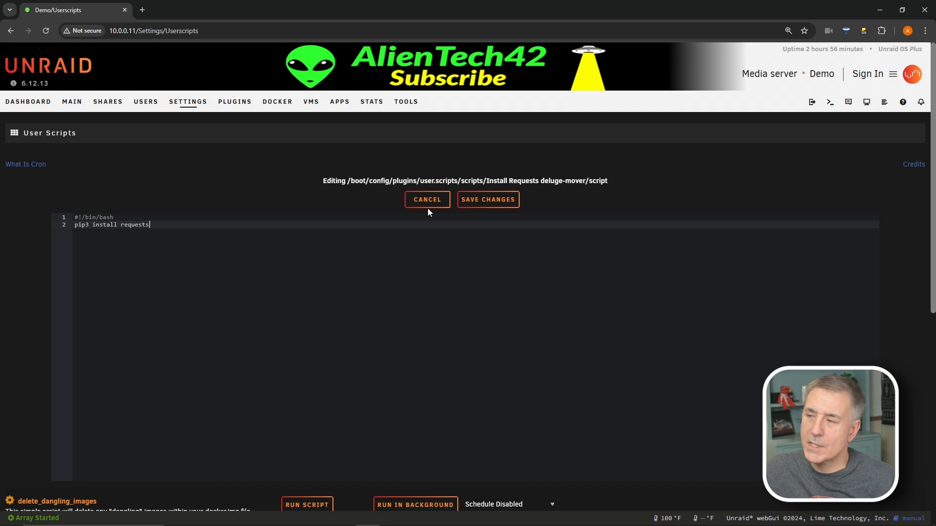
left_click(427, 199)
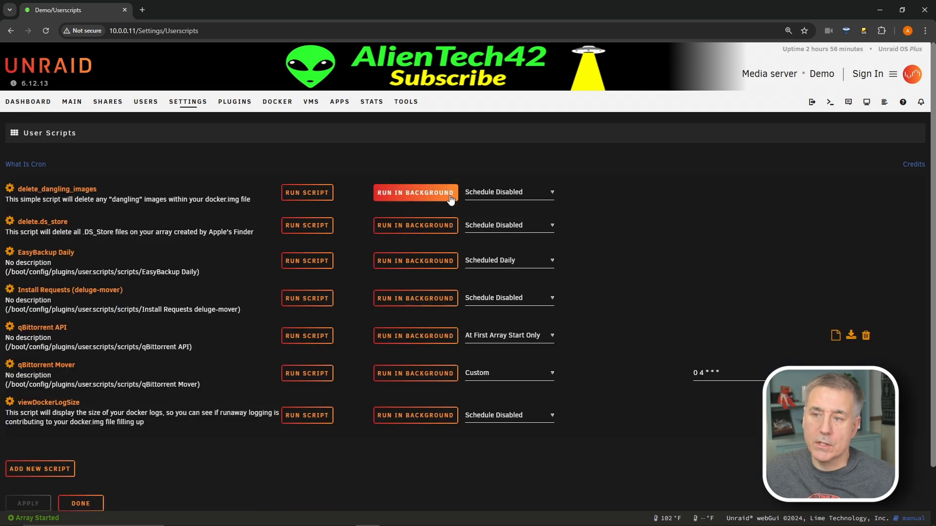
mouse_move(412, 292)
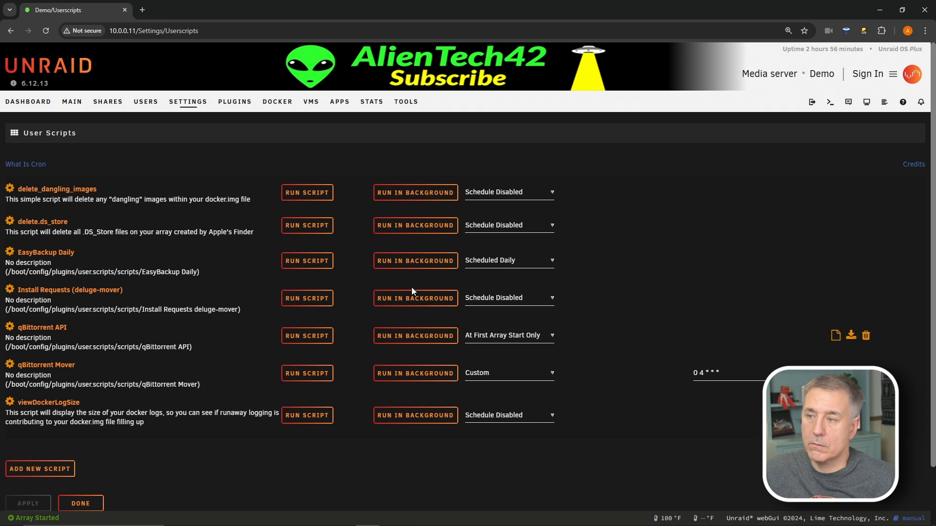
mouse_move(513, 301)
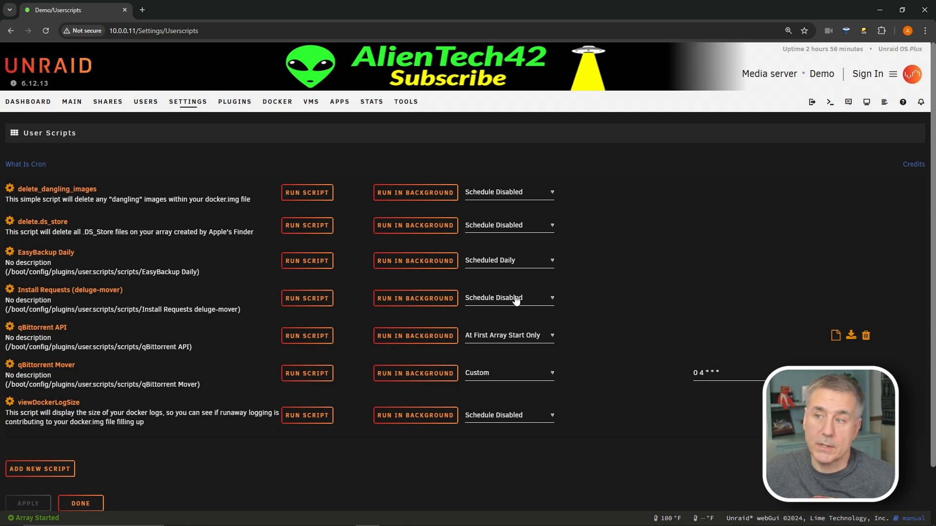
- Schedule Install Requests for At First Array Start Only, run it in the background, and close the run window
left_click(508, 298)
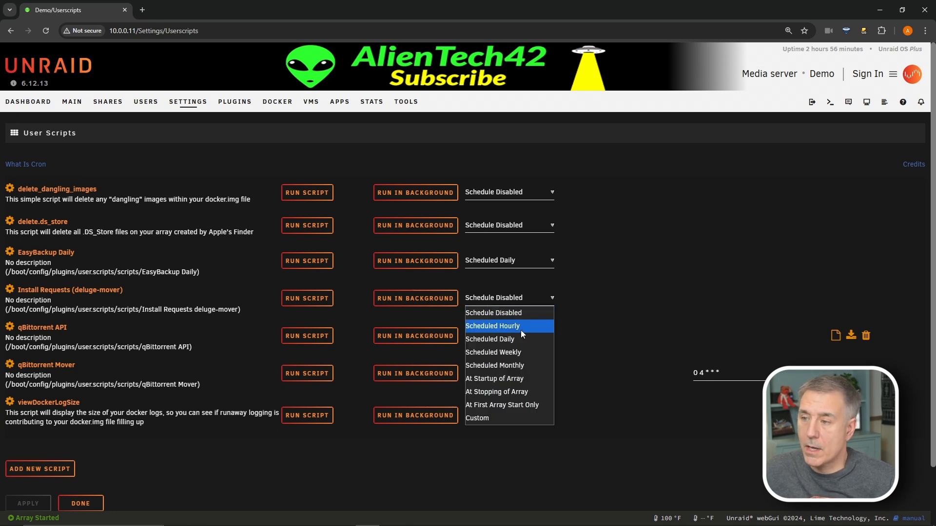
mouse_move(502, 405)
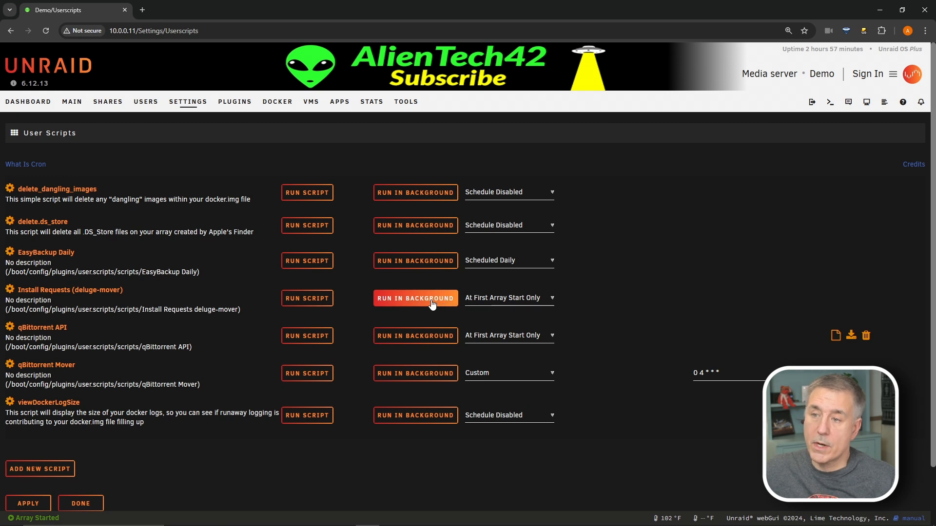
left_click(415, 298)
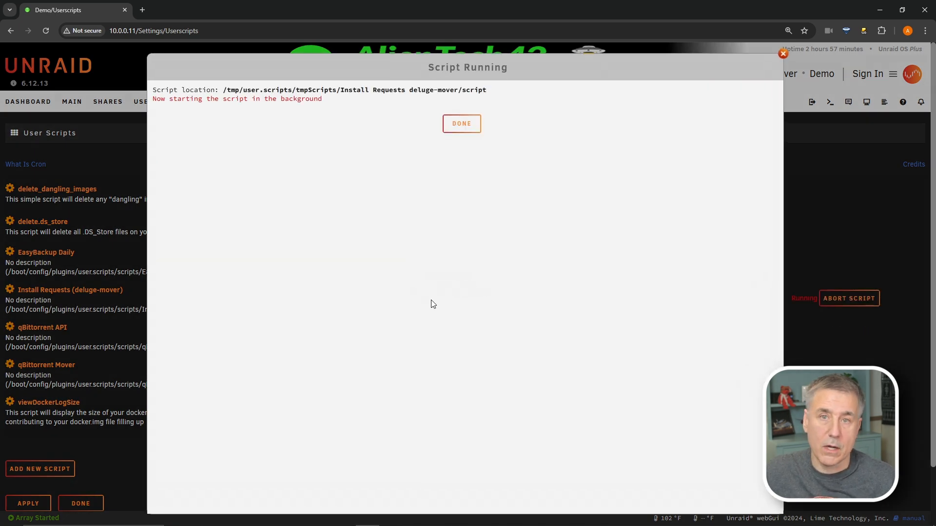
left_click(461, 124)
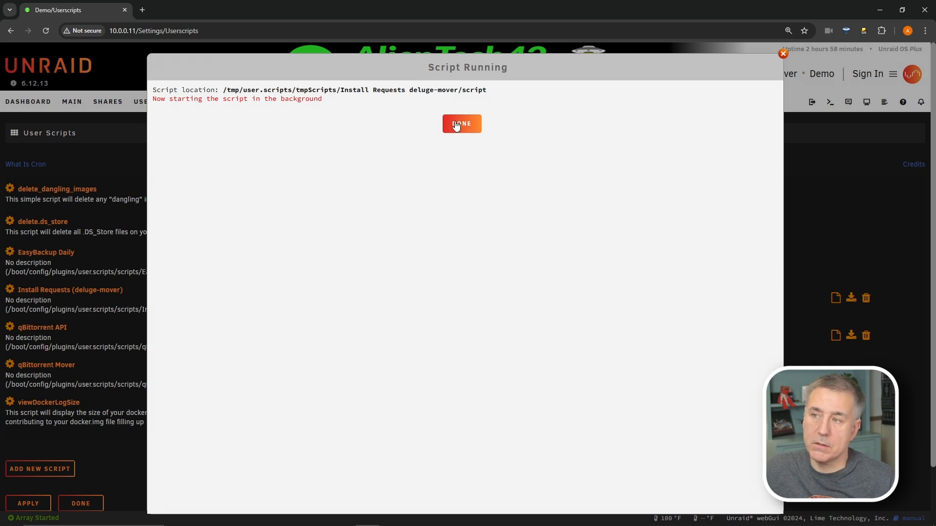
left_click(461, 123)
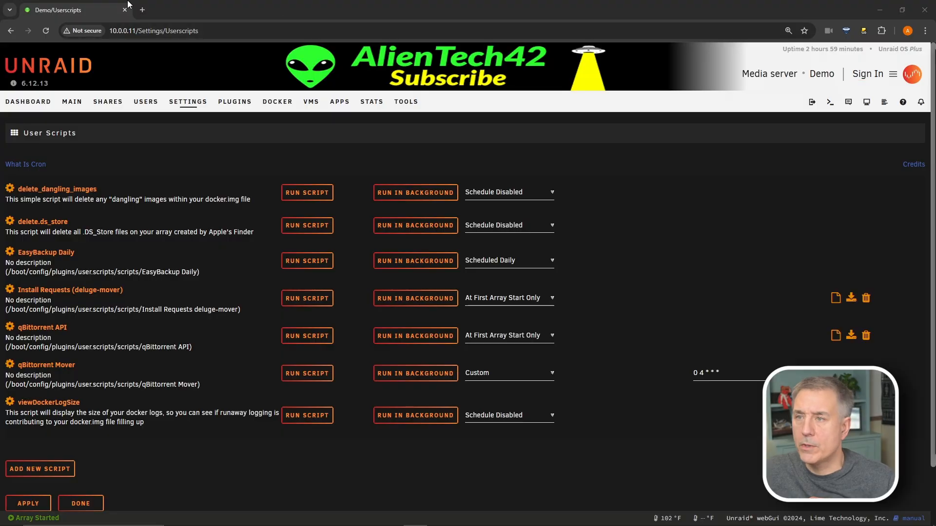
- Load the raw deluge-mover.py GitHub script in a new tab and select all its code
left_click(142, 10)
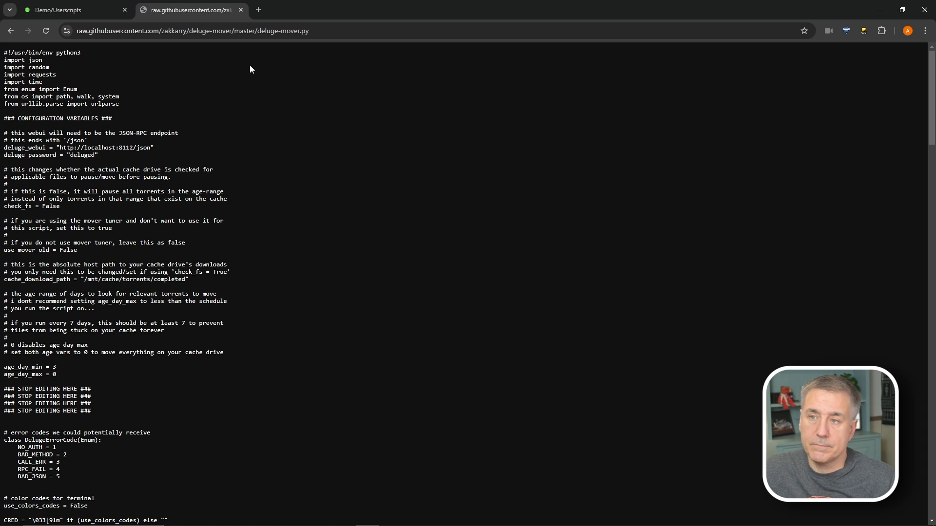
key("ctrl+a")
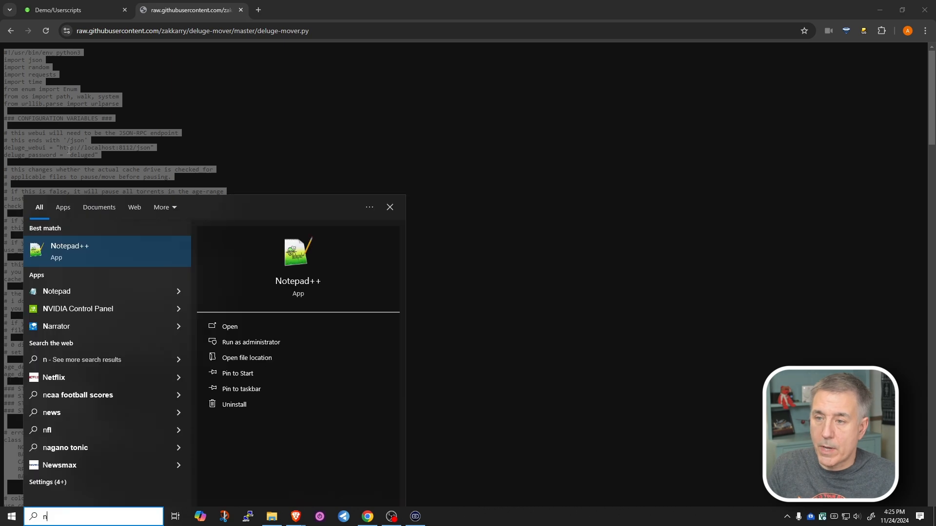
- Paste the deluge-mover script into a new Notepad++ file and change the webui host to 10.0.0.11
left_click(229, 327)
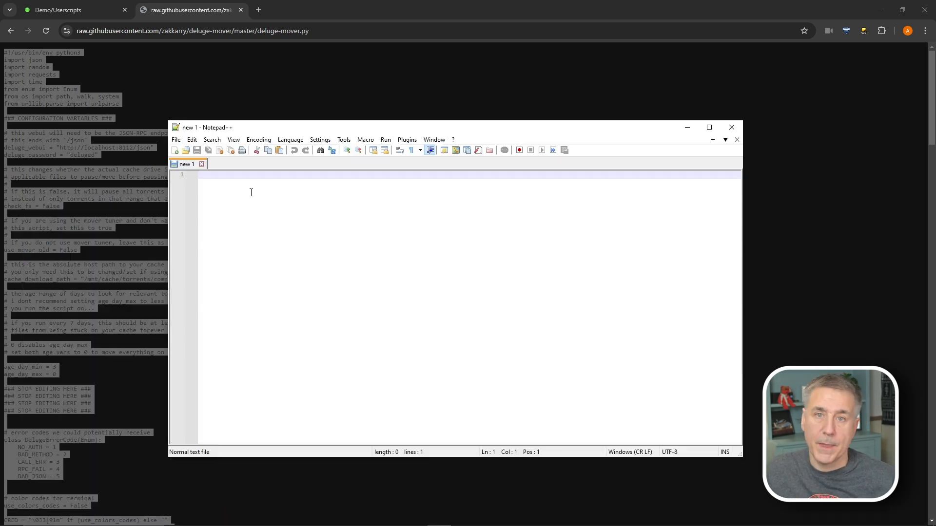
mouse_move(299, 281)
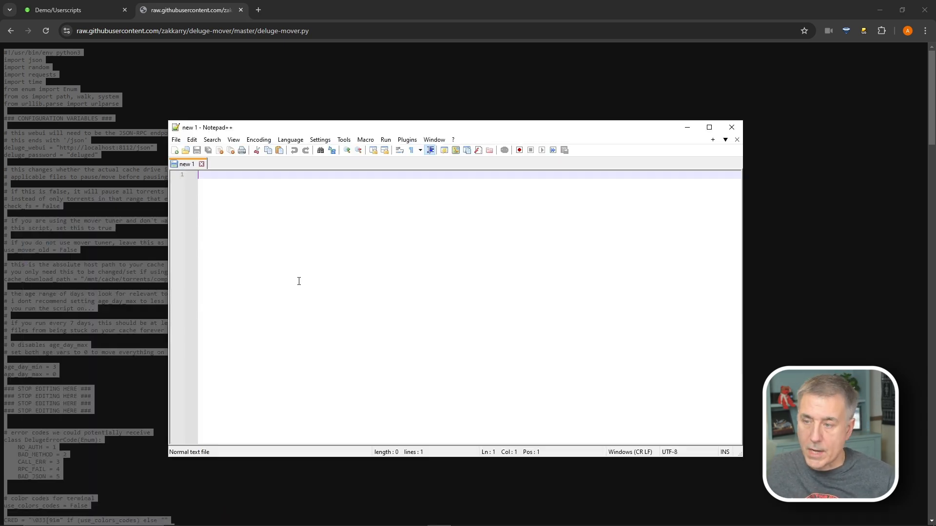
key("ctrl+v")
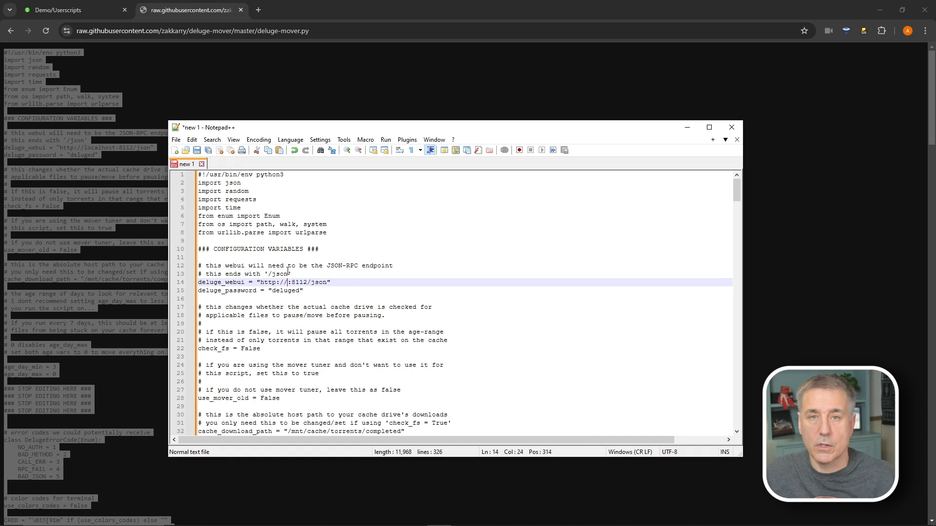
type("10.")
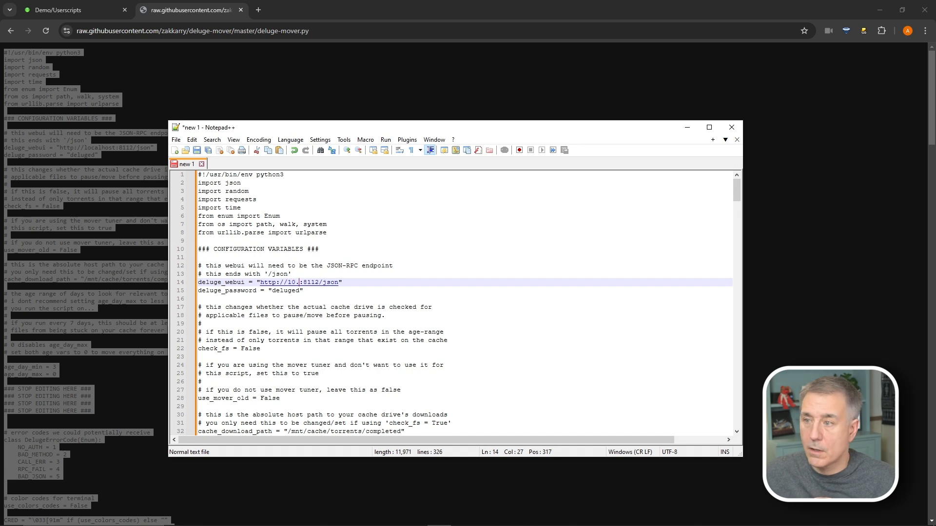
type("0.0.11")
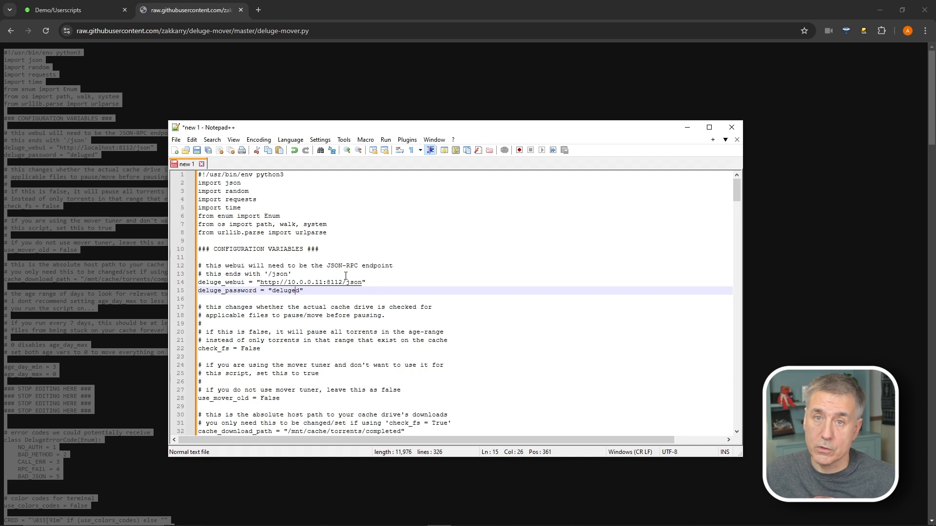
key("Backspace")
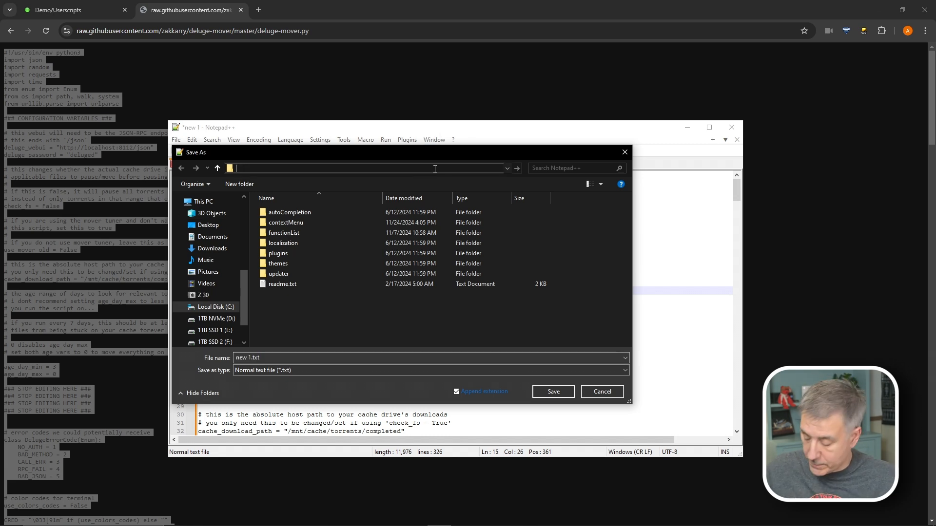
- Browse to \\10.0.0.11\data, create a new folder, open scripts, and save deluge-mover.py there
type("\\\\10.")
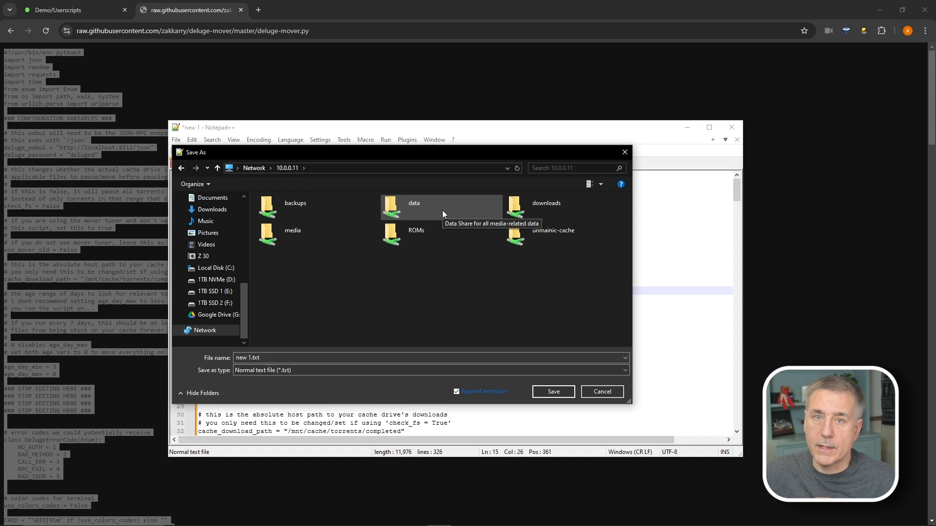
double_click(414, 207)
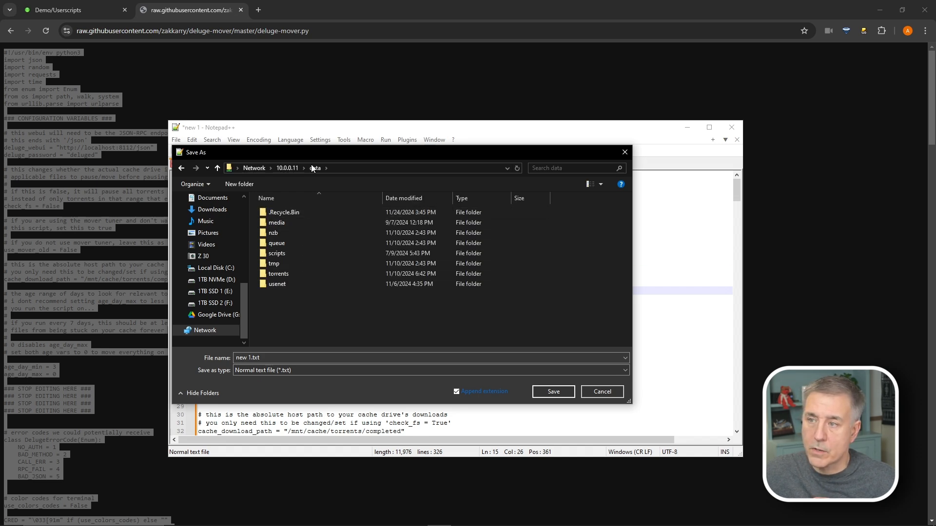
right_click(301, 311)
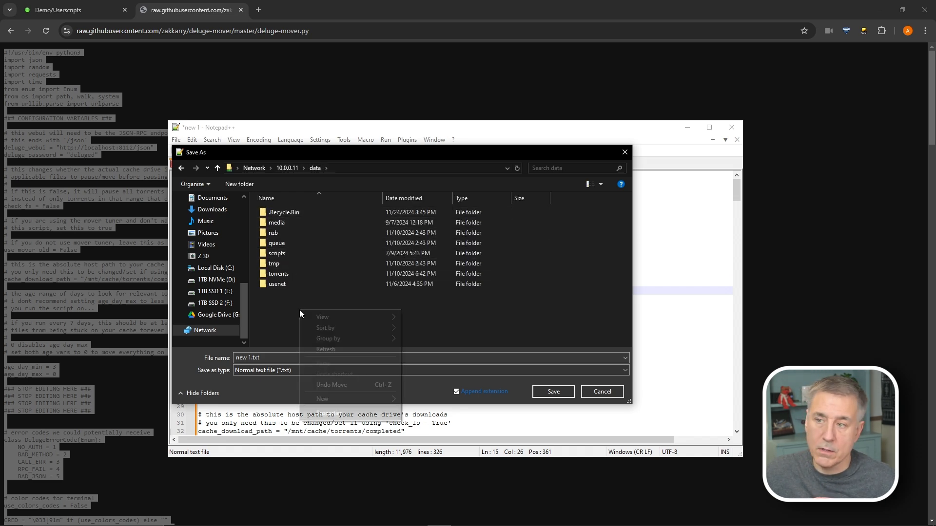
left_click(322, 399)
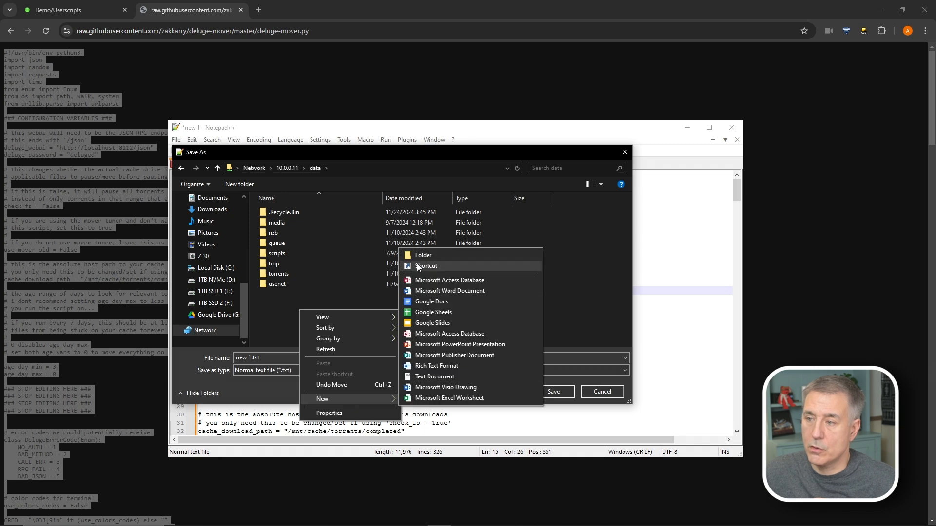
left_click(423, 255)
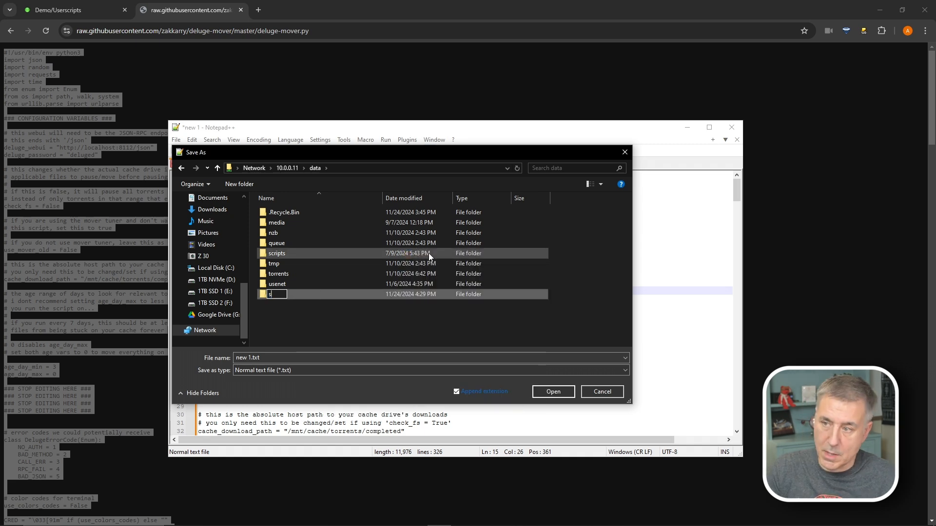
type("ca")
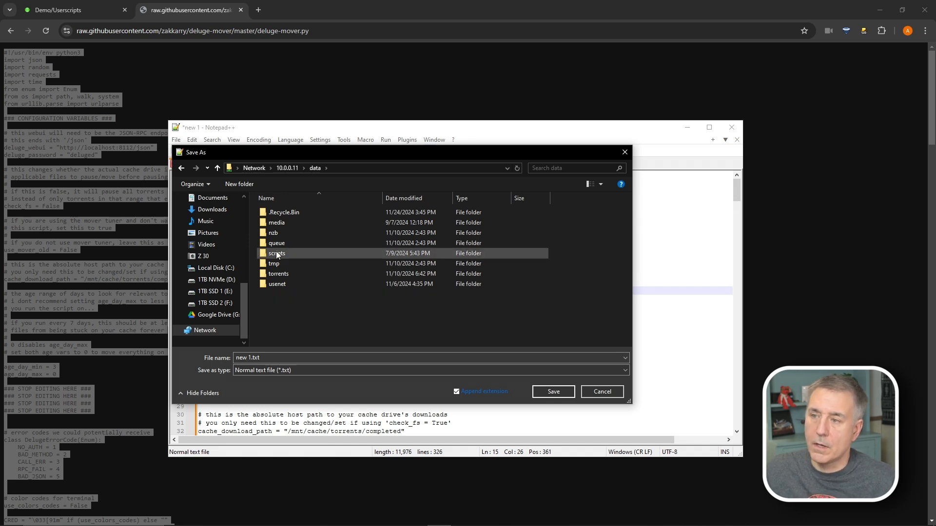
mouse_move(277, 253)
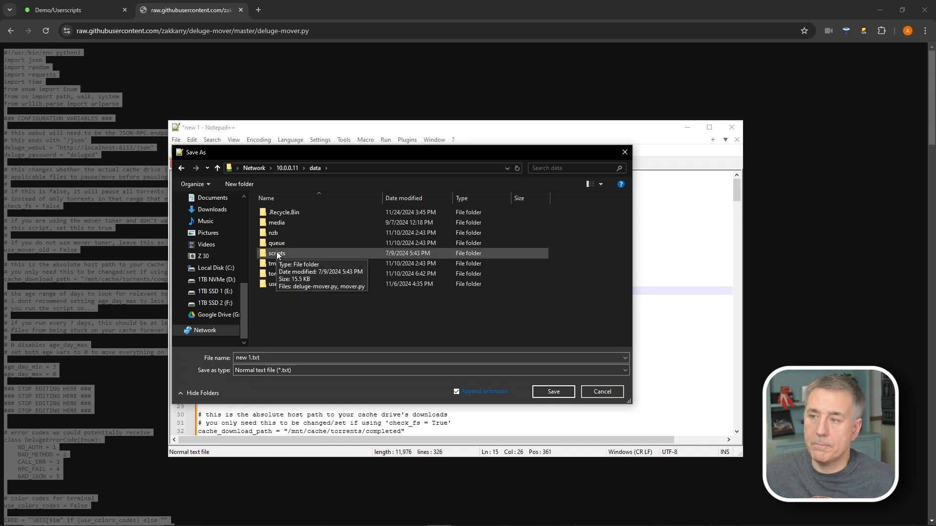
double_click(276, 253)
type("deluge-mover.py")
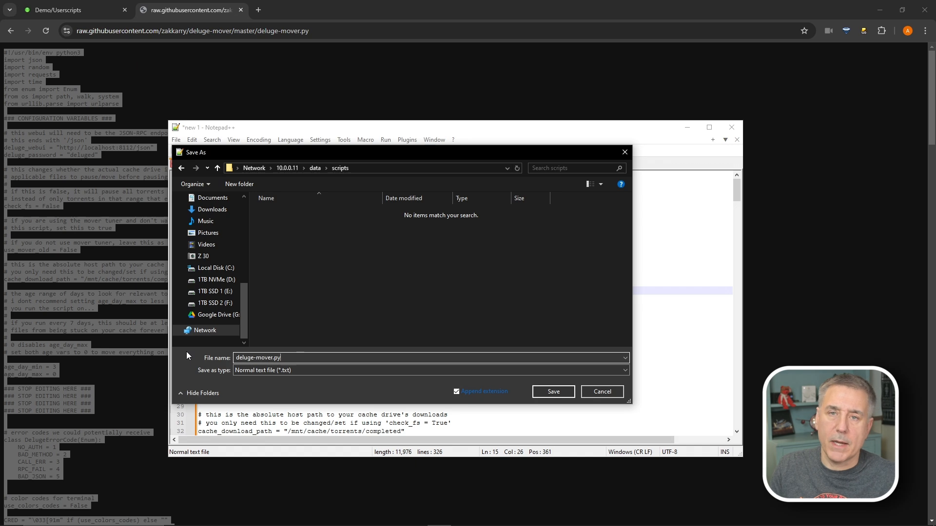
left_click(552, 392)
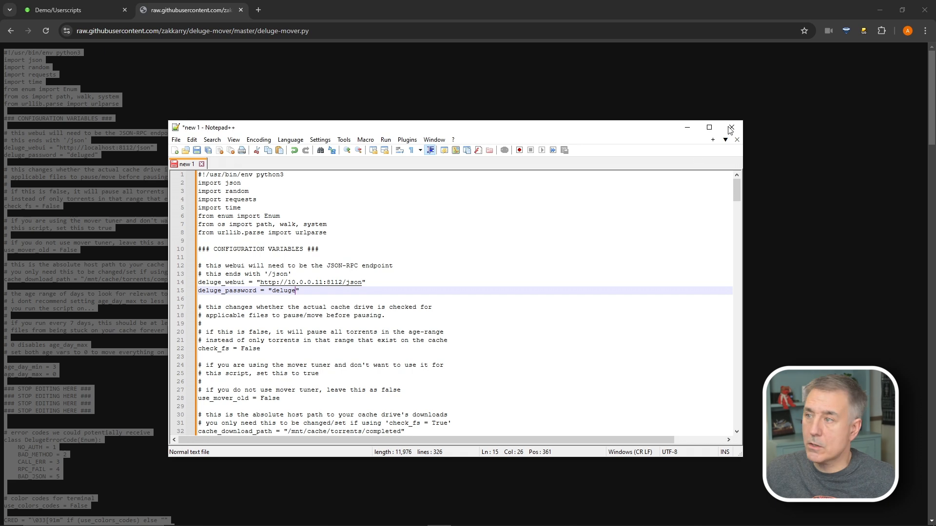
- Close Notepad++ to get back to the Unraid webGUI in Chrome
left_click(729, 128)
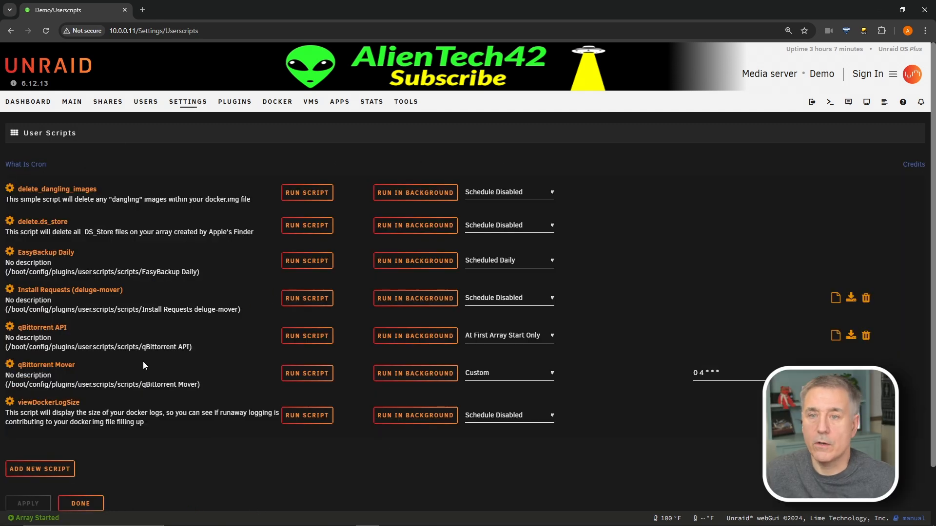
- Create a user script named deluge-mover and open its editor showing the bash header
left_click(39, 468)
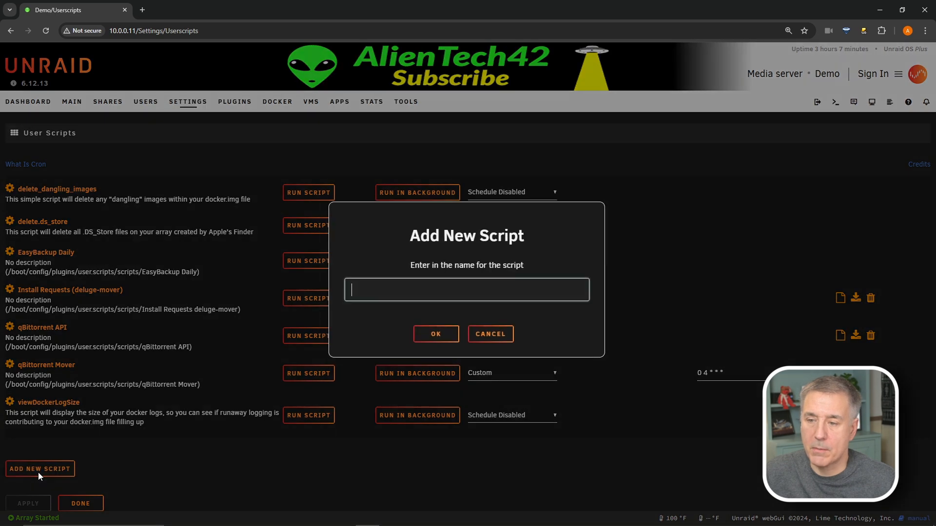
type("deluge-")
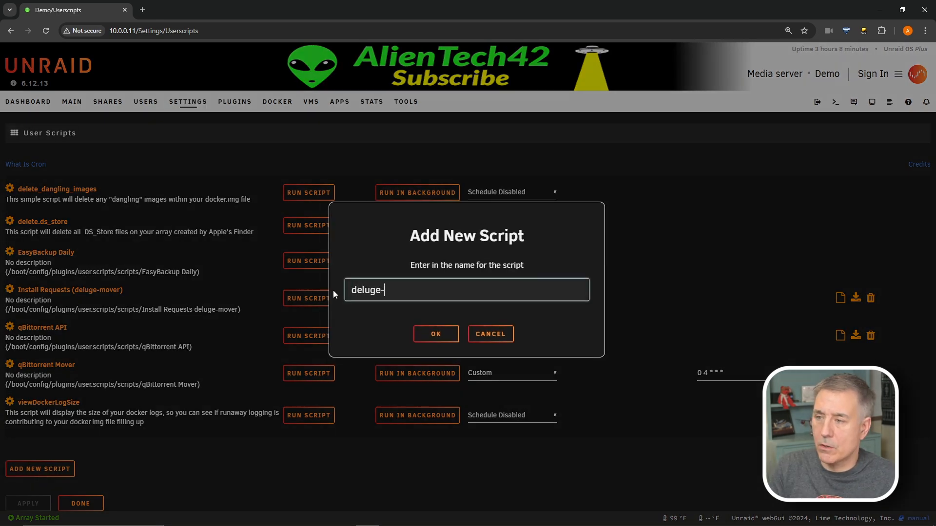
left_click(435, 333)
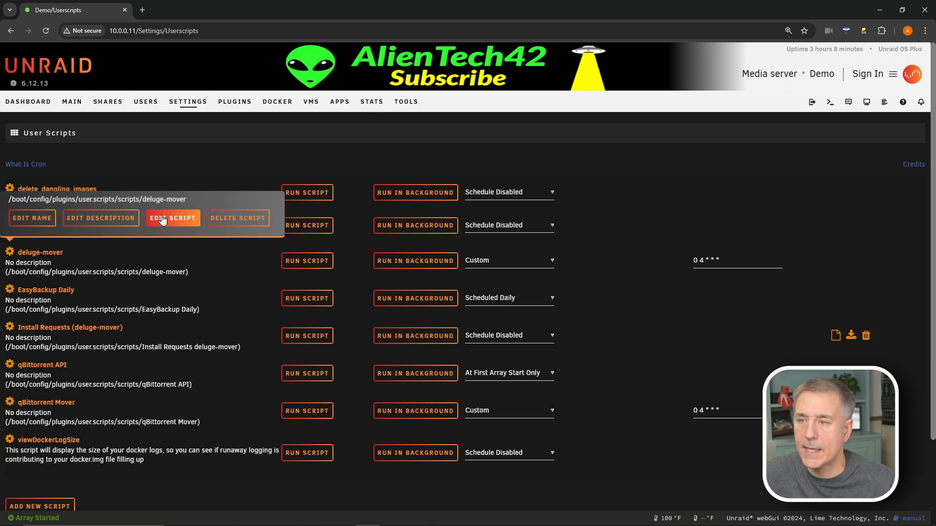
left_click(173, 218)
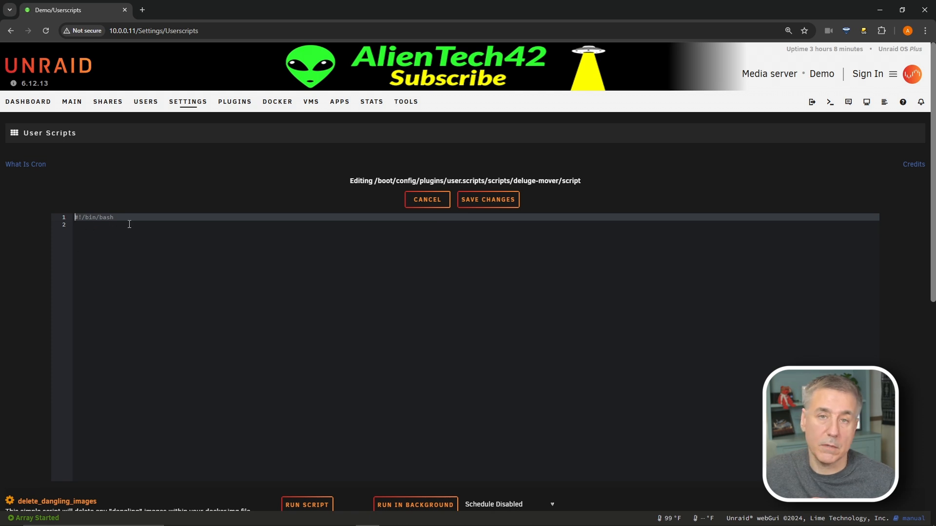
- Replace the editor contents with notify, echo and python3 /mnt/user/data/scripts/deluge-mover.py lines
key("ctrl+a")
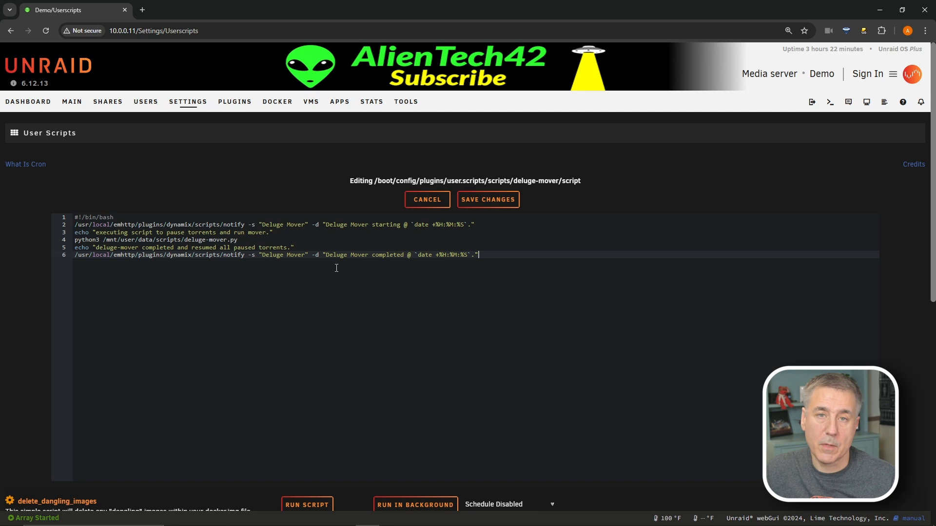
mouse_move(483, 212)
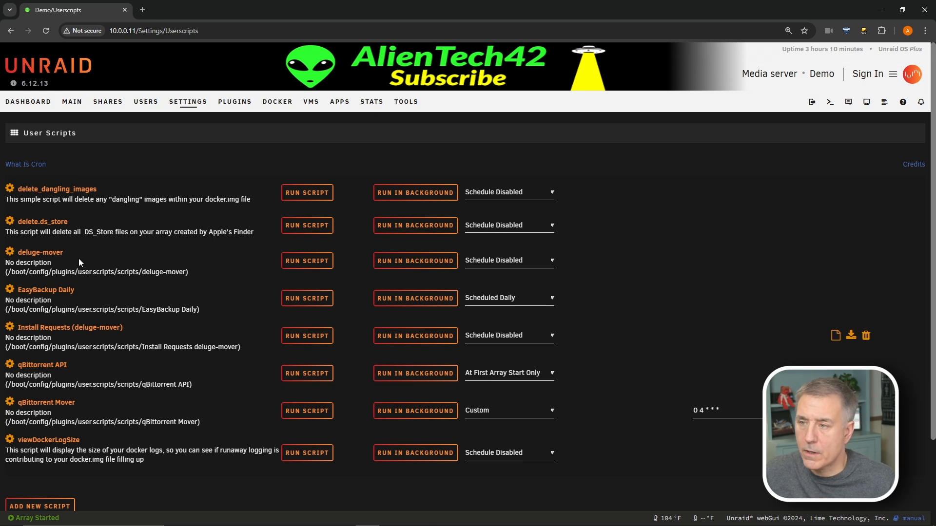
mouse_move(517, 253)
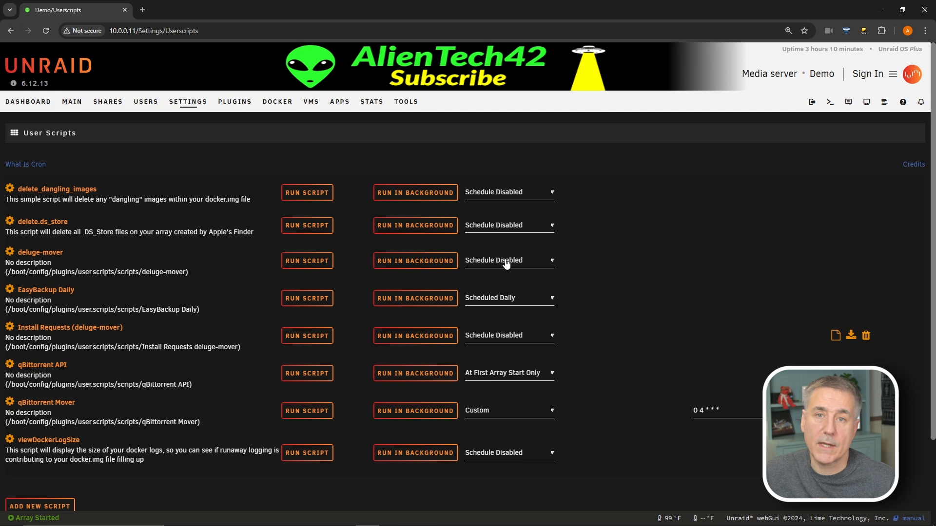
- Schedule deluge-mover as Custom with cron 0 4 * * *, apply it, and finish
left_click(508, 260)
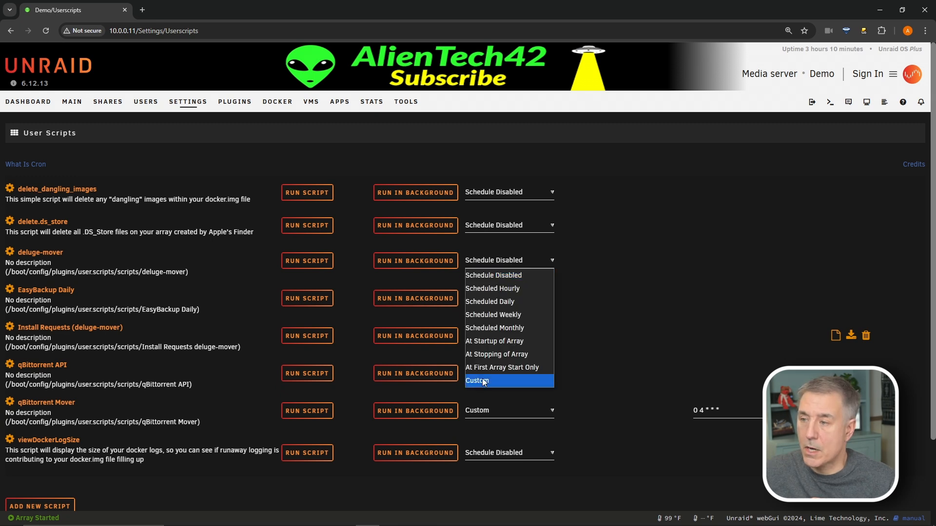
left_click(477, 381)
type("0 4 * * *")
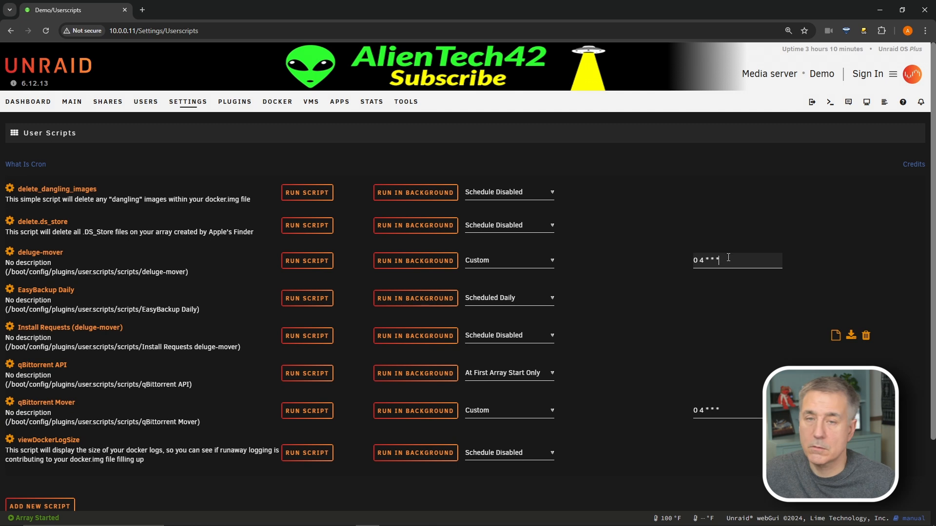
mouse_move(732, 250)
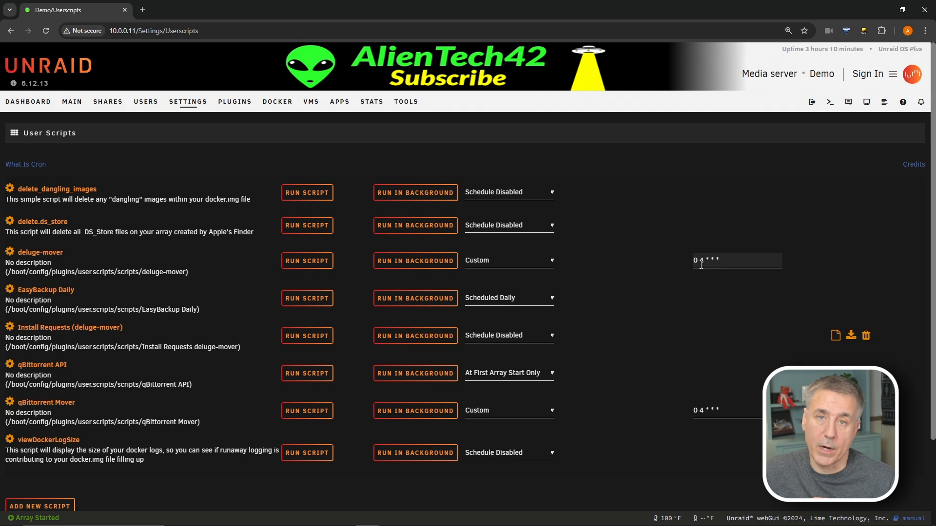
scroll("down", 3)
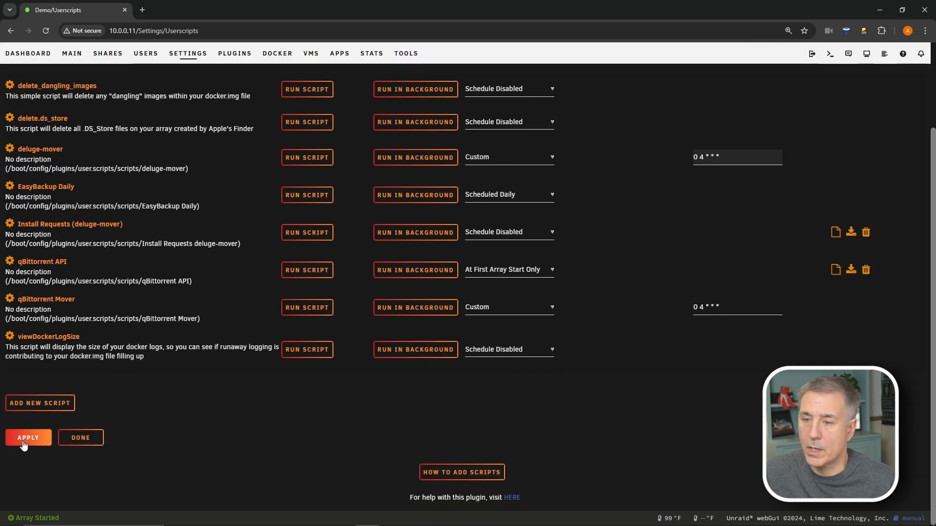
left_click(27, 438)
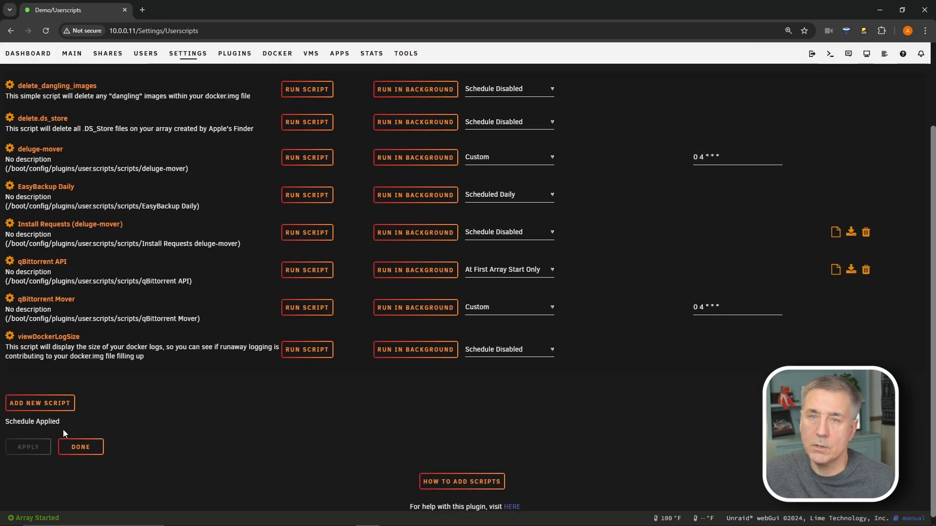
left_click(80, 446)
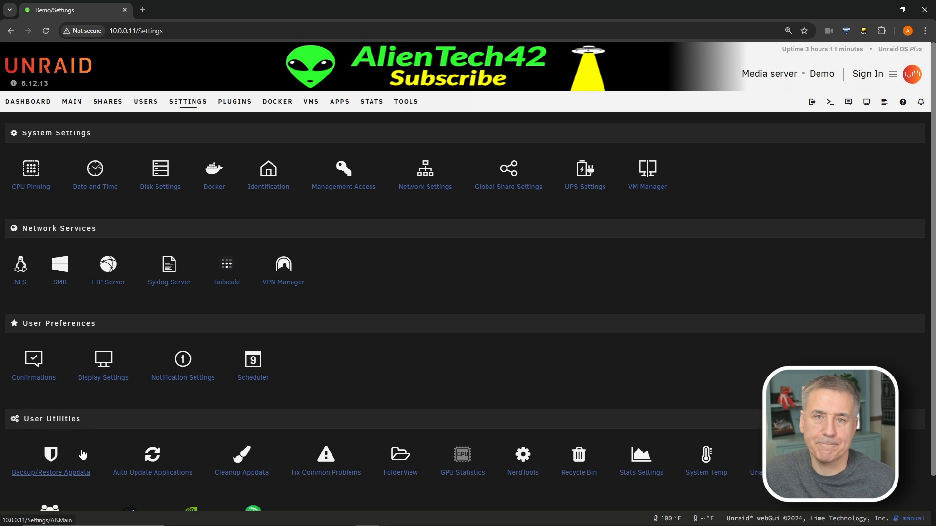